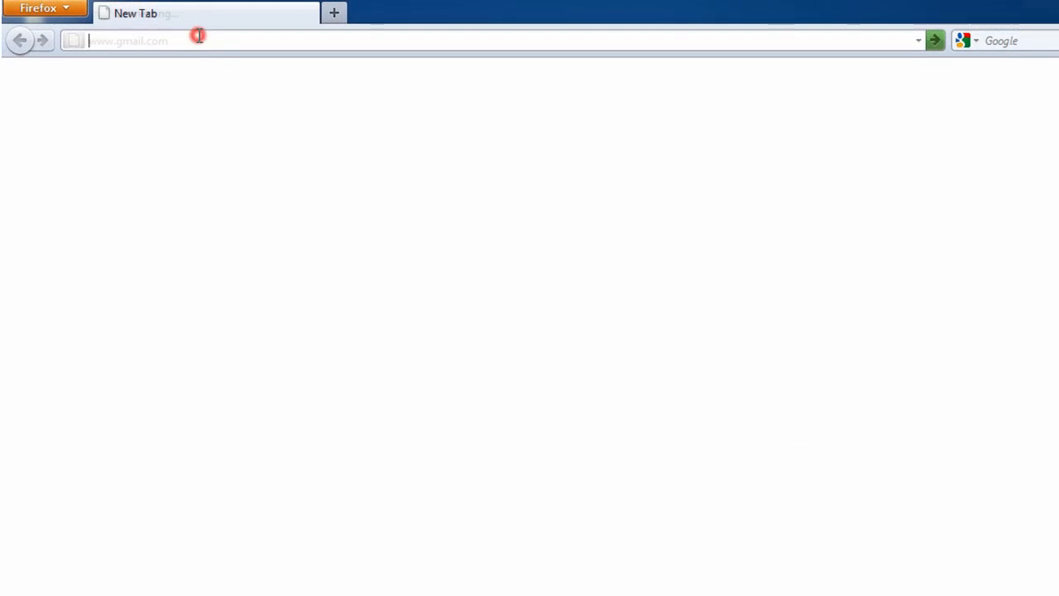
{"action": "key", "text": "Return"}
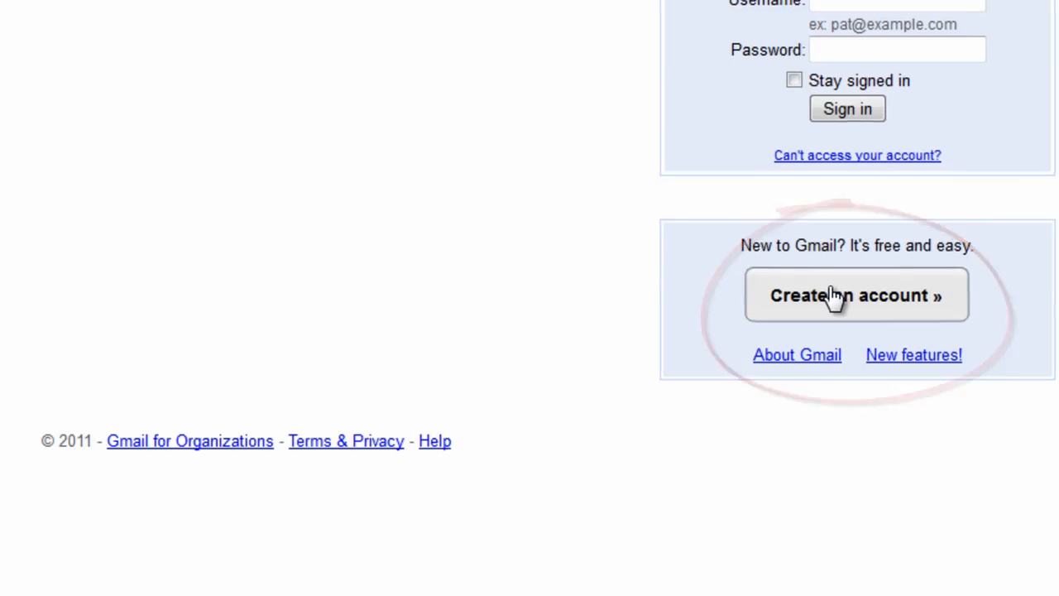
{"action": "left_click", "coordinate": [856, 295]}
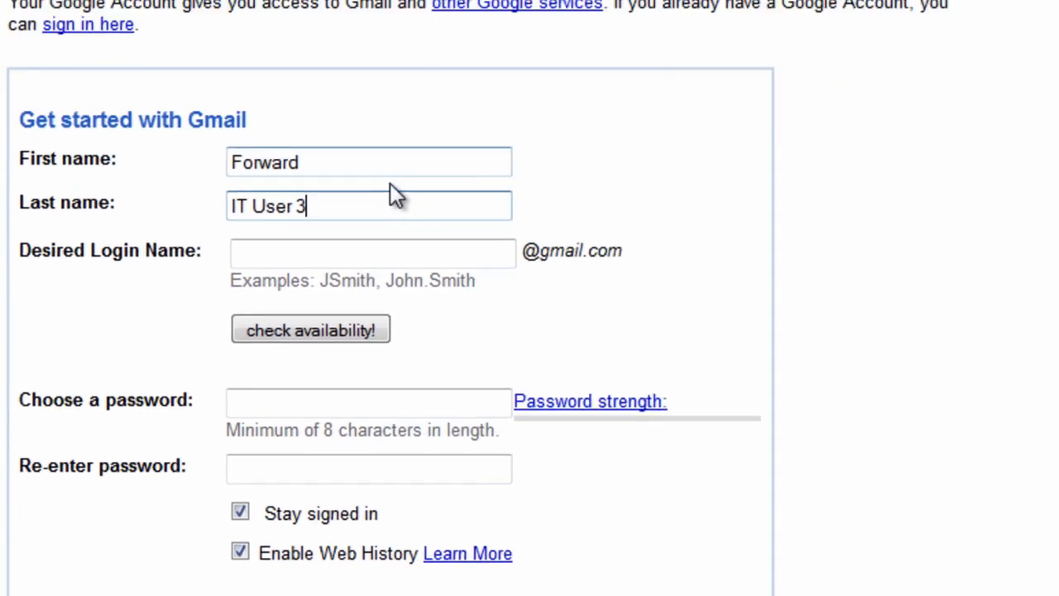
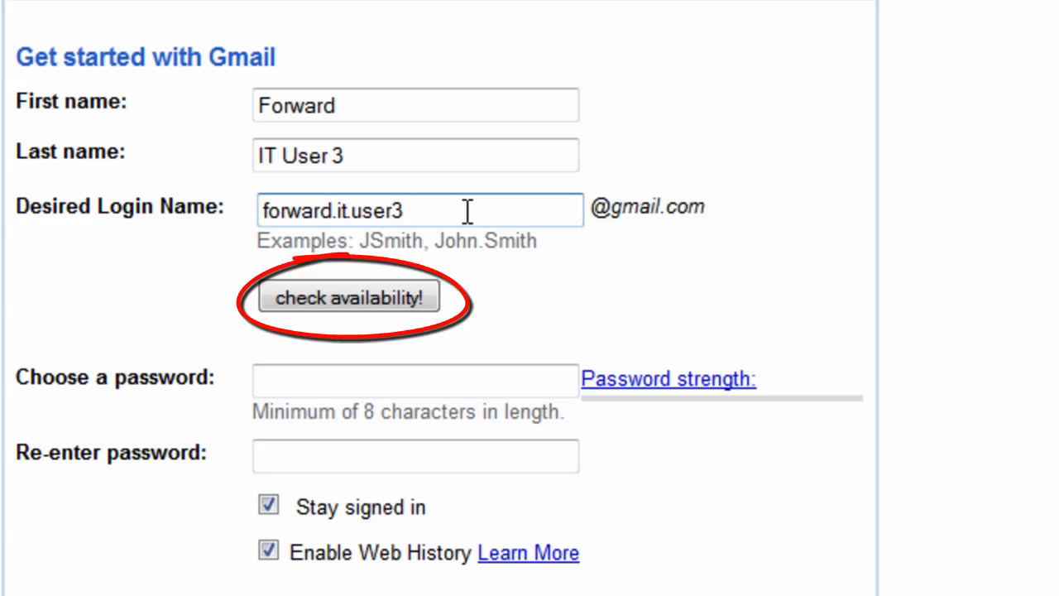
{"action": "left_click", "coordinate": [349, 298]}
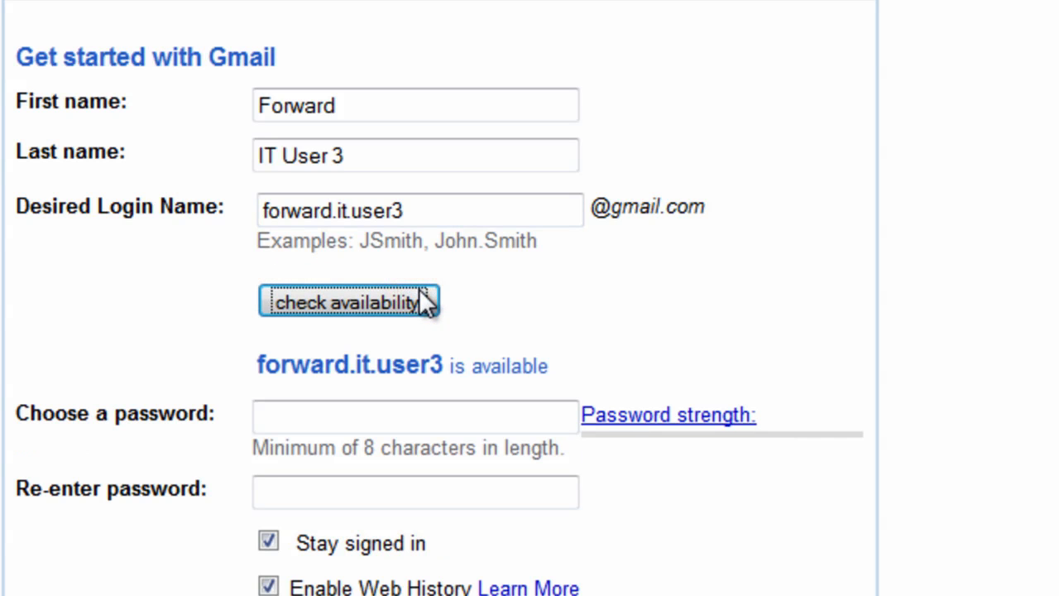
{"action": "left_click", "coordinate": [319, 307]}
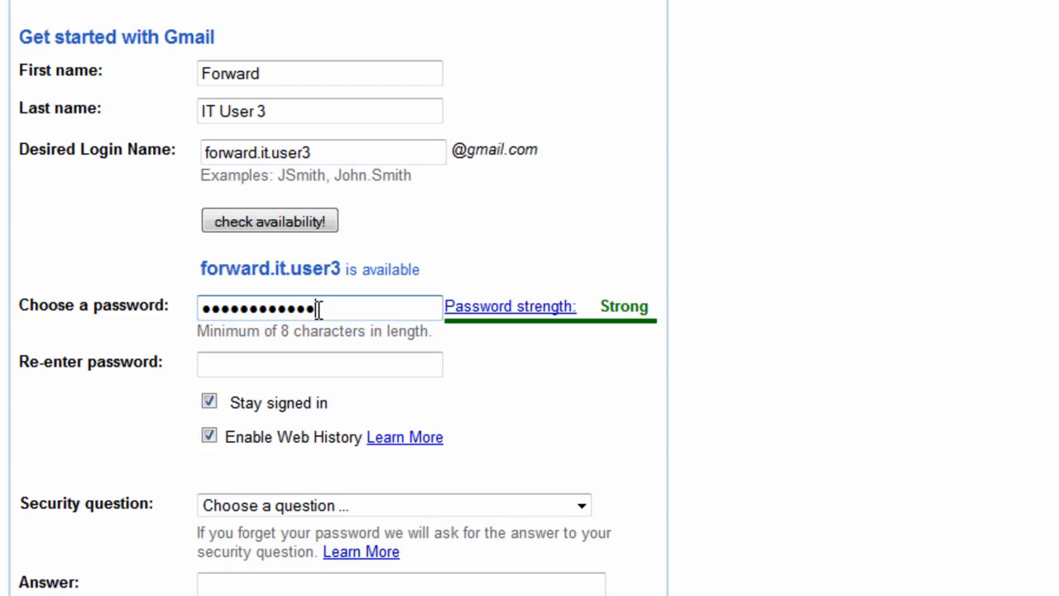
{"action": "left_click", "coordinate": [320, 365]}
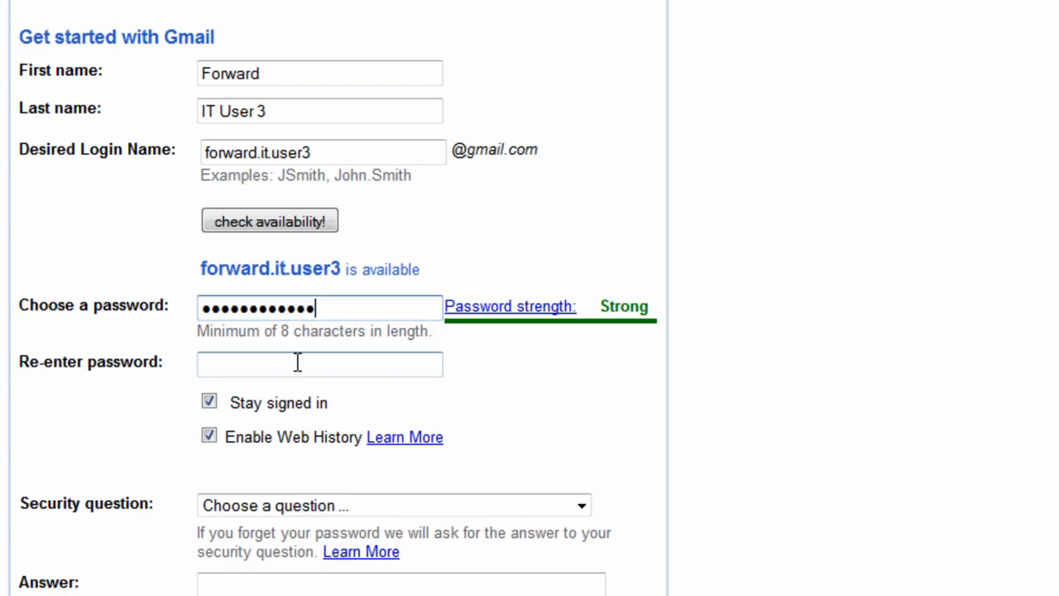
{"action": "scroll", "scroll_direction": "down", "scroll_amount": 3}
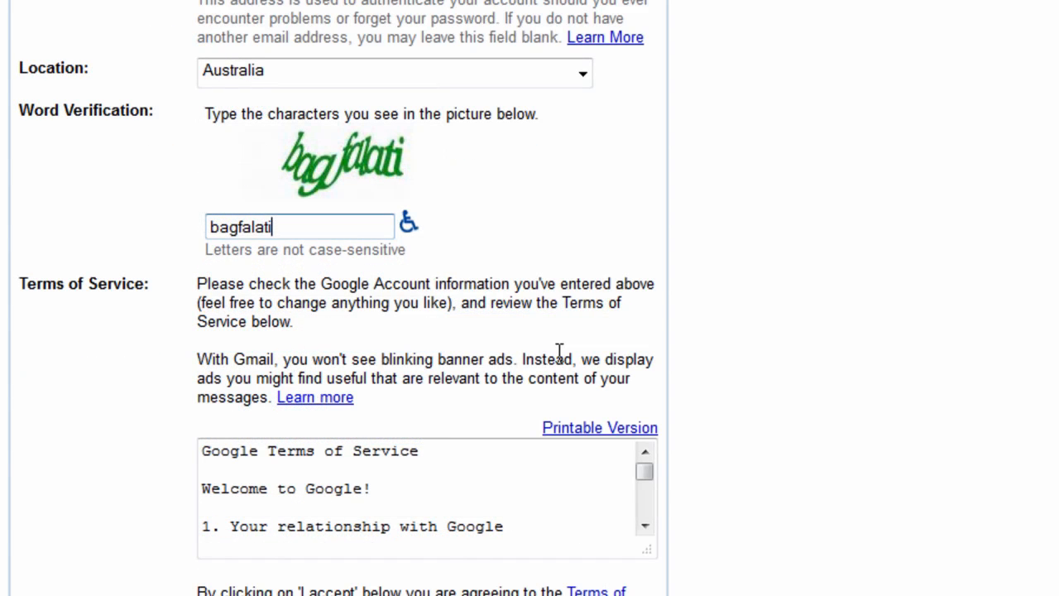
{"action": "mouse_move", "coordinate": [797, 390]}
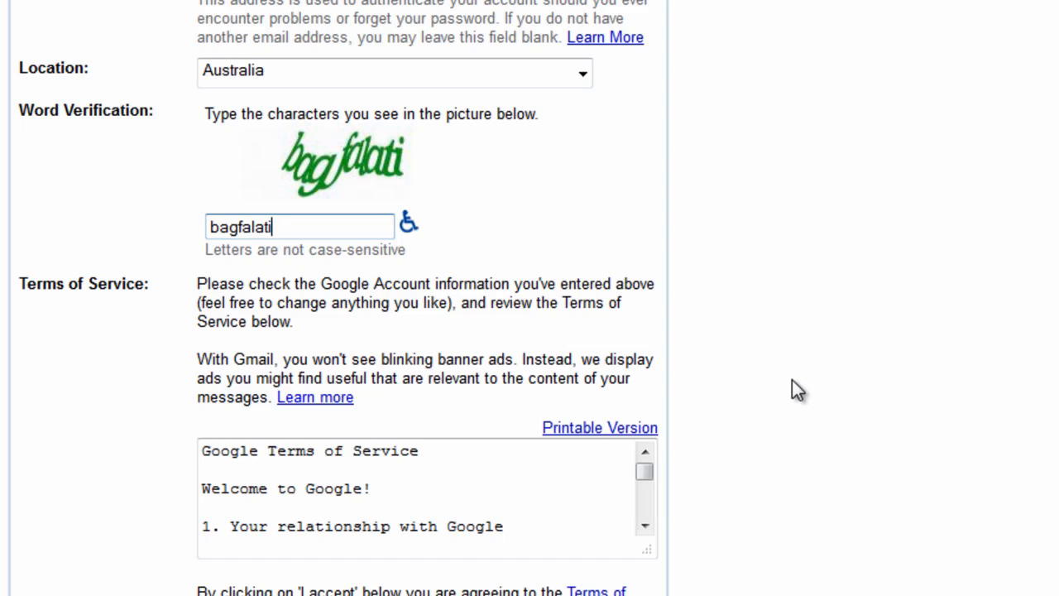
{"action": "scroll", "scroll_direction": "down", "scroll_amount": 3}
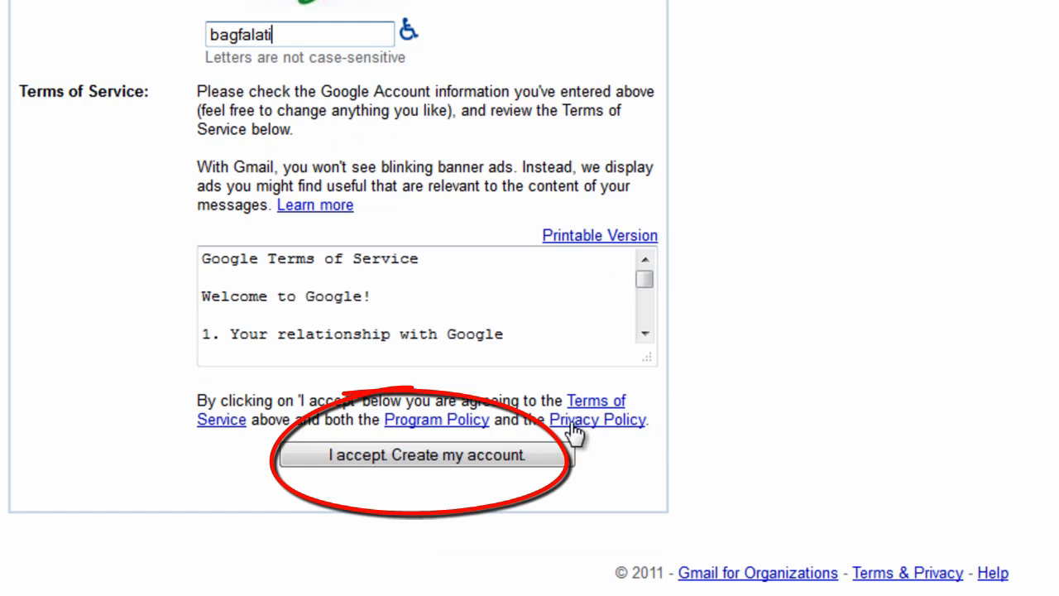
{"action": "left_click", "coordinate": [427, 455]}
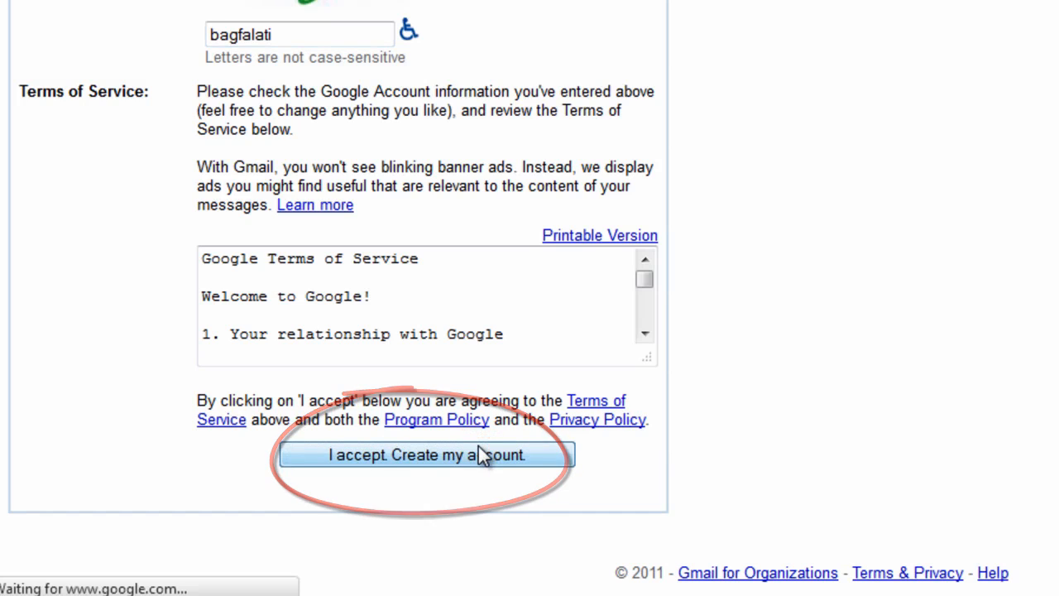
Dismiss Firefox's Remember Password notification to reveal the Gmail introduction page.
{"action": "left_click", "coordinate": [426, 454]}
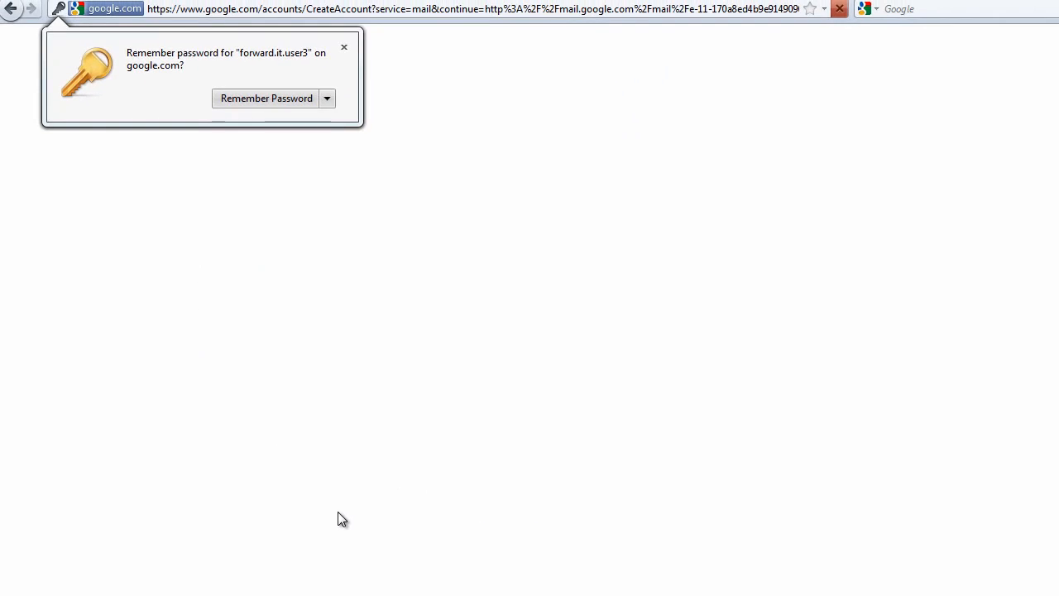
{"action": "mouse_move", "coordinate": [344, 47]}
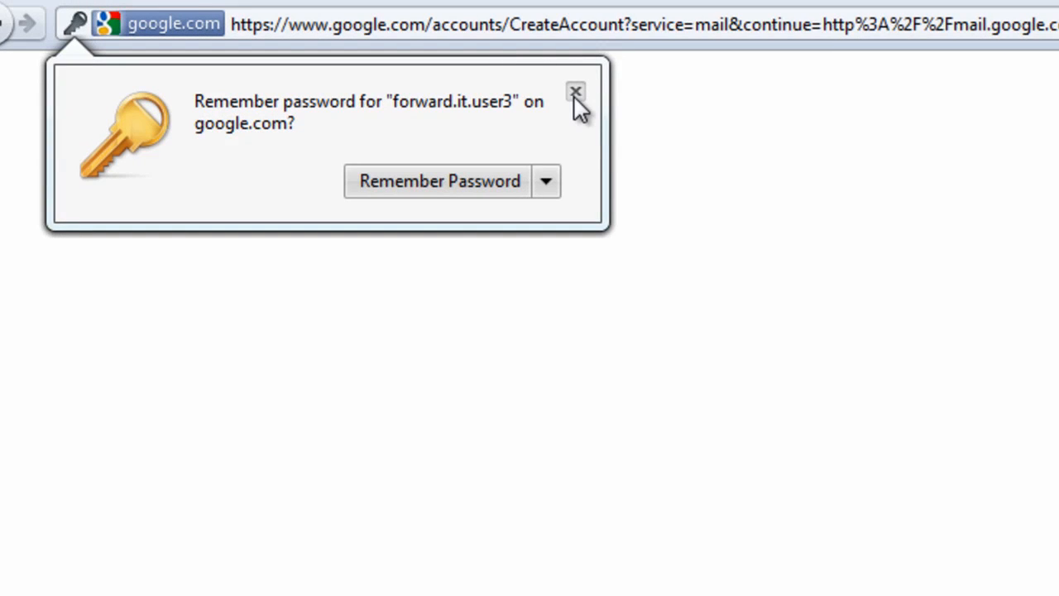
{"action": "mouse_move", "coordinate": [575, 91]}
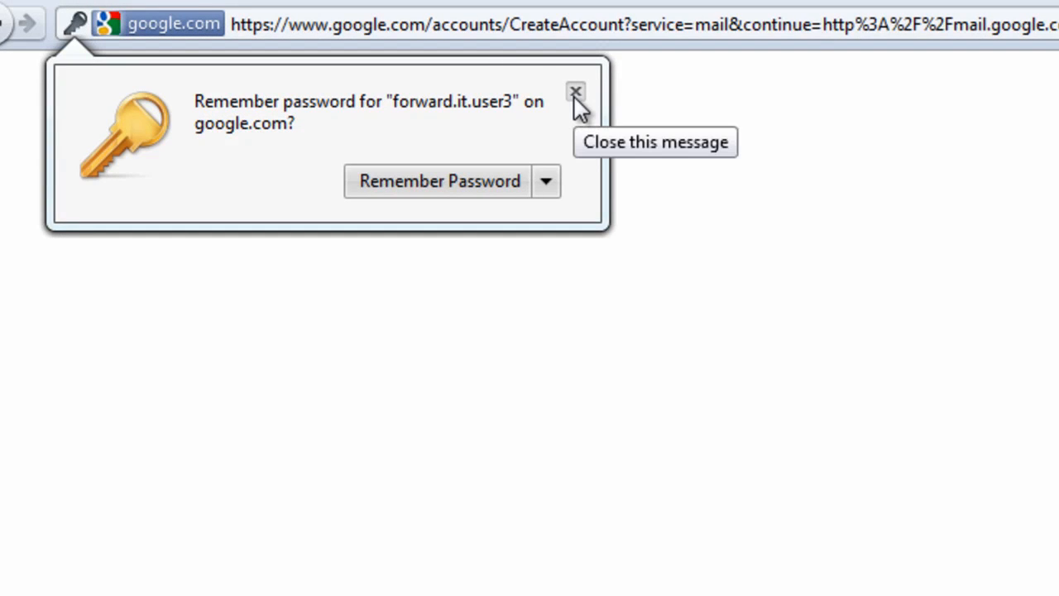
{"action": "left_click", "coordinate": [576, 91]}
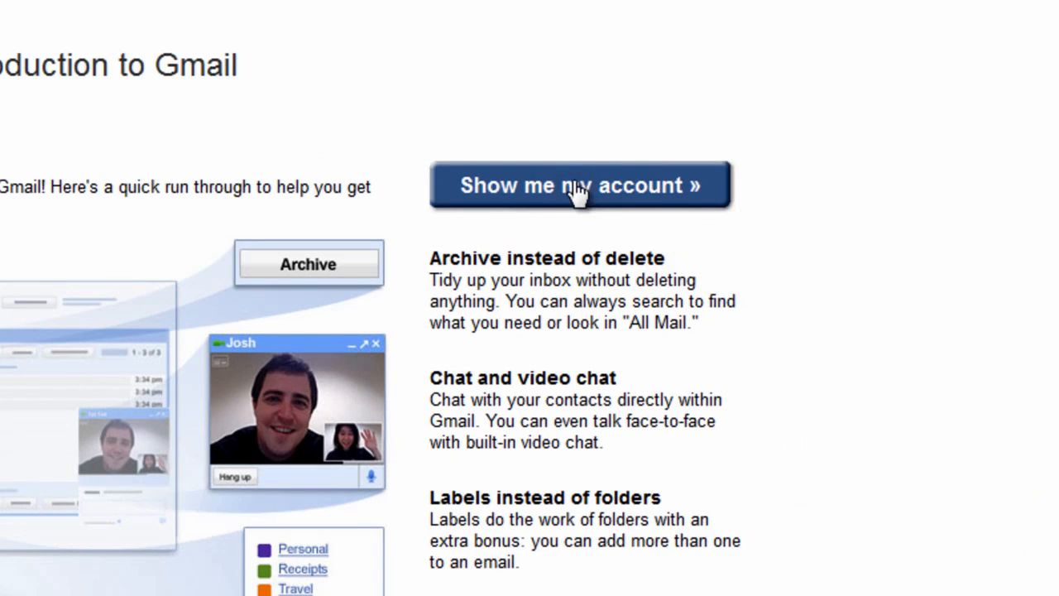
Enter the inbox and close the Importance Markers and free calls pop-ups.
{"action": "left_click", "coordinate": [579, 185]}
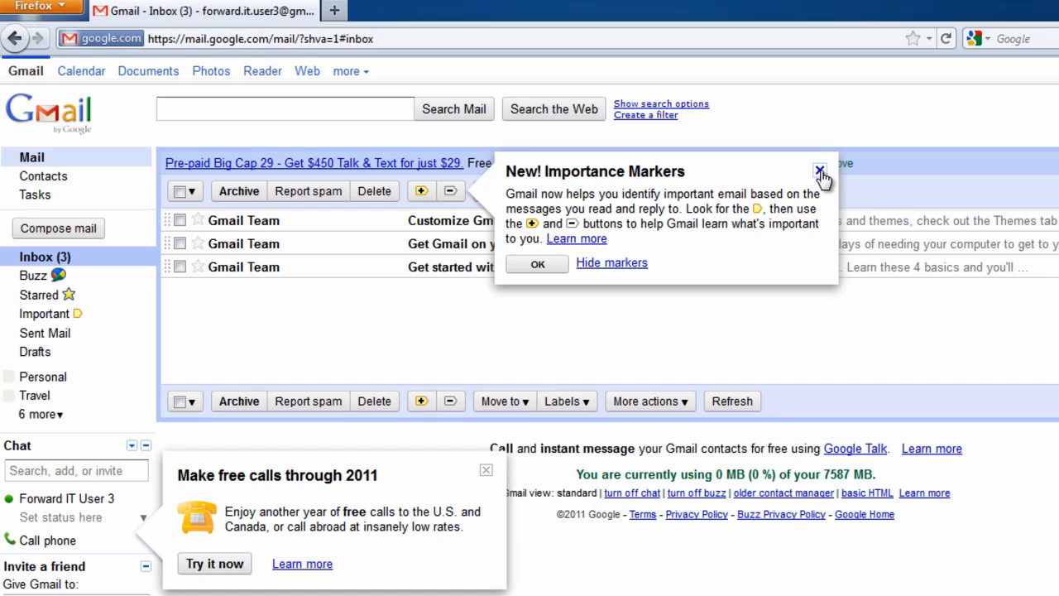
{"action": "left_click", "coordinate": [820, 171]}
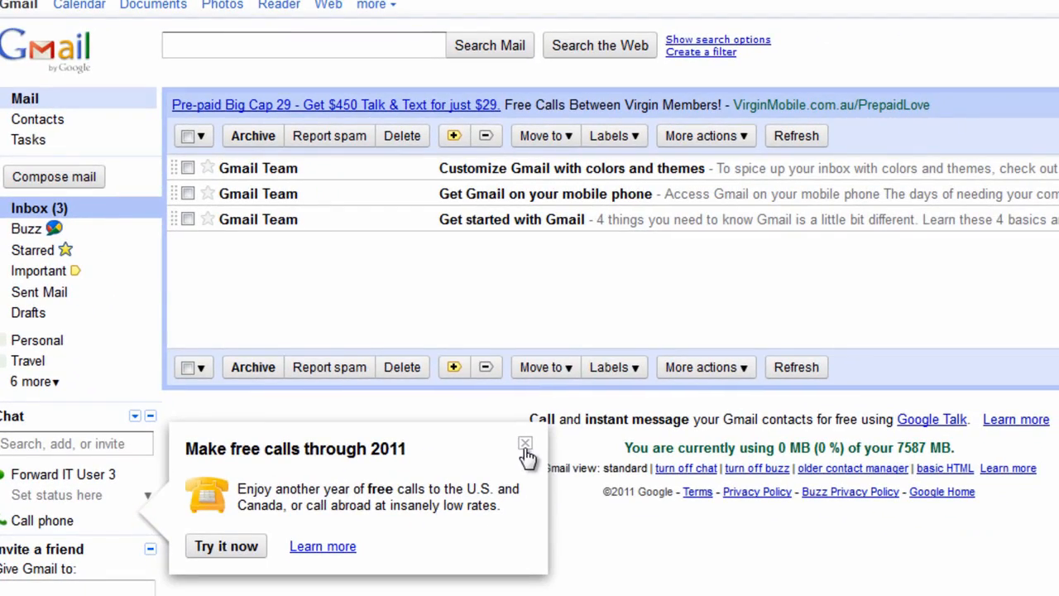
{"action": "left_click", "coordinate": [526, 443]}
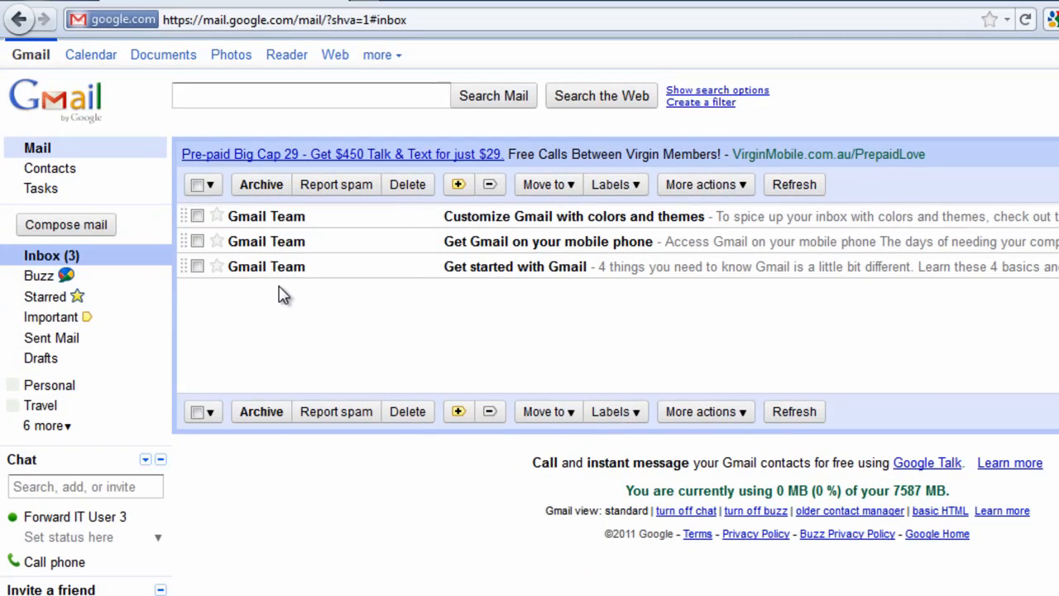
{"action": "mouse_move", "coordinate": [267, 265]}
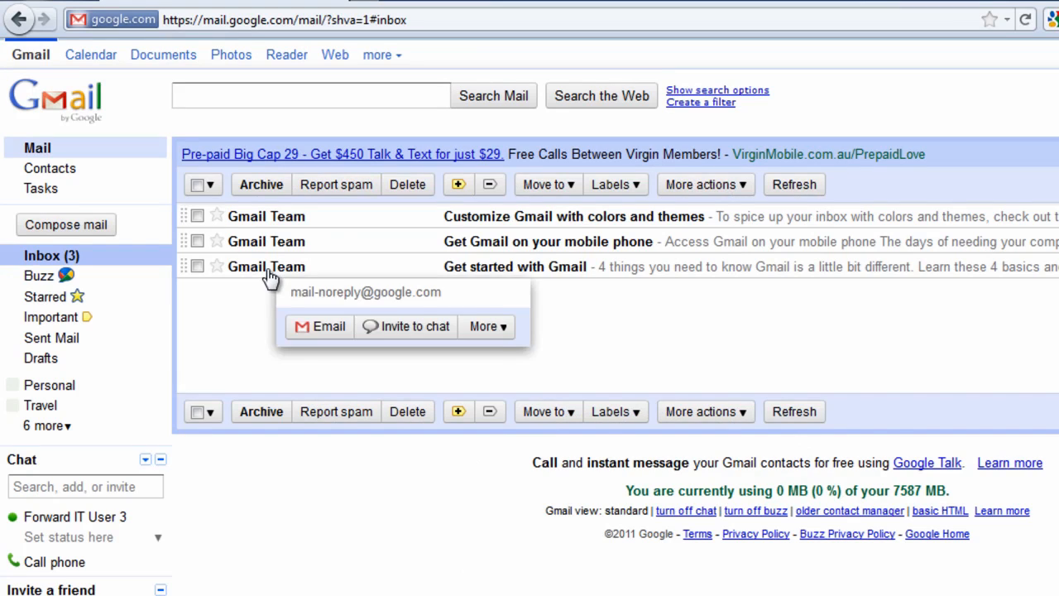
Read through the 'Get started with Gmail' message, then go back to the Inbox.
{"action": "left_click", "coordinate": [514, 266]}
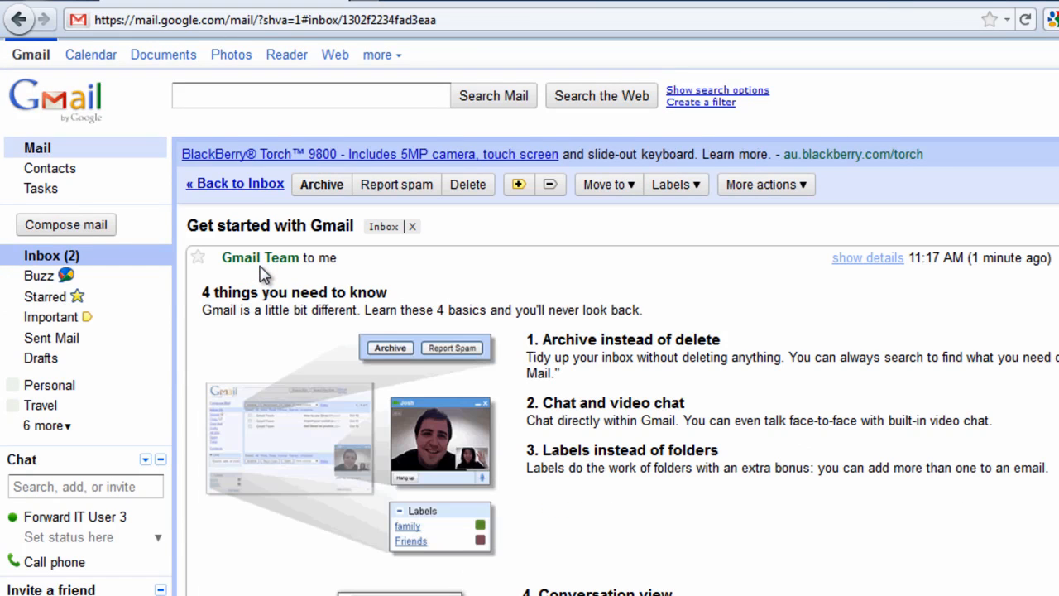
{"action": "mouse_move", "coordinate": [810, 321]}
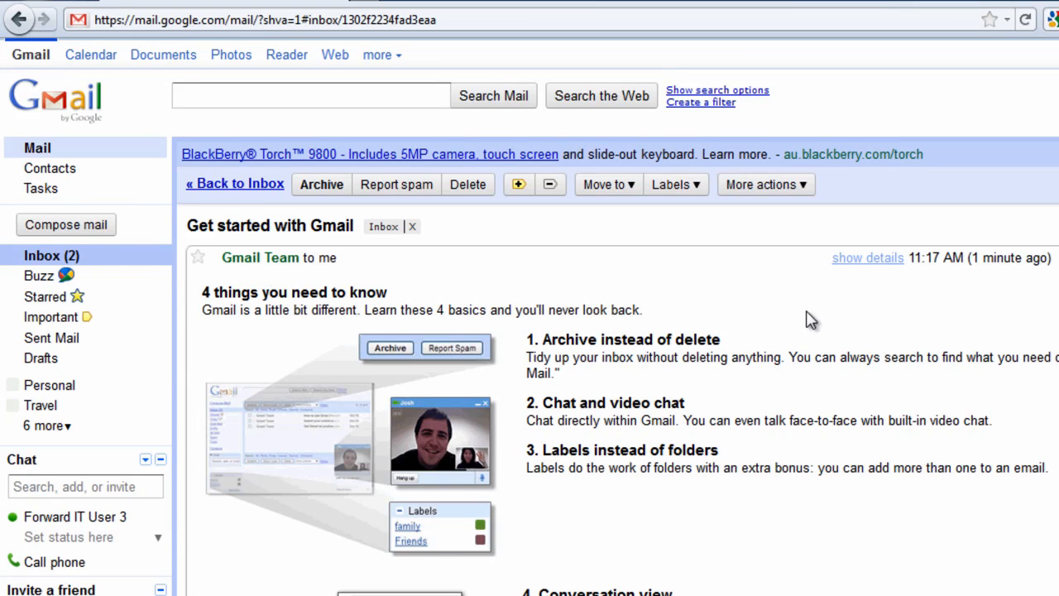
{"action": "scroll", "scroll_direction": "down", "scroll_amount": 3}
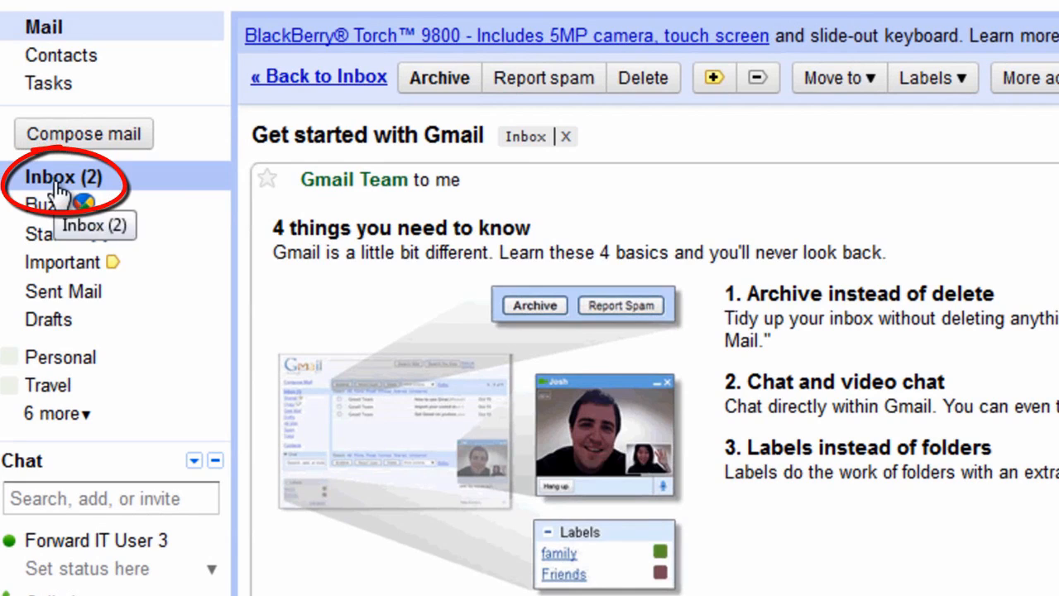
{"action": "left_click", "coordinate": [63, 176]}
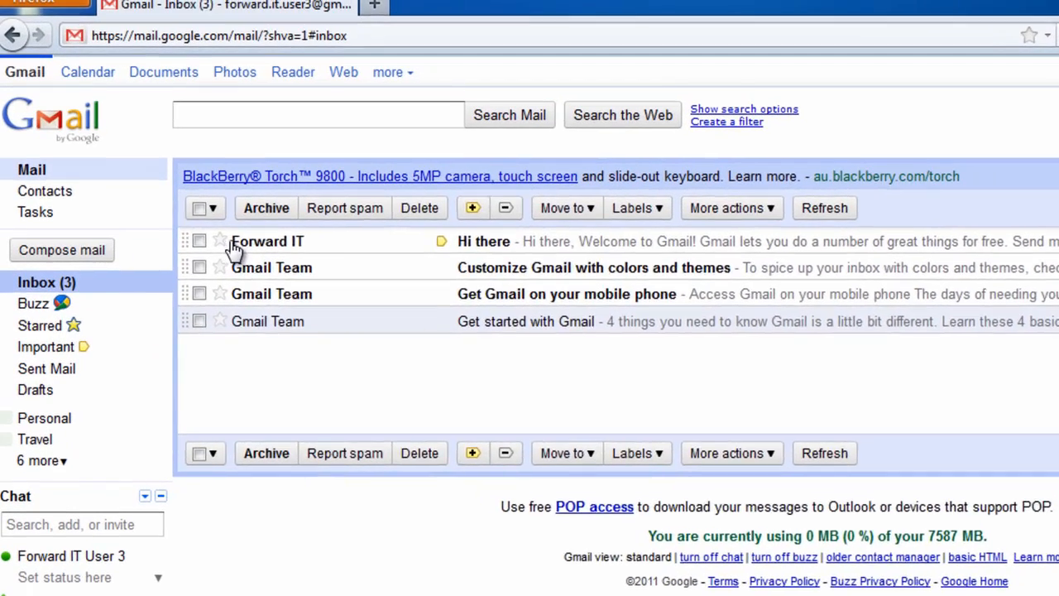
Open the 'Hi there' email and write a reply beginning 'Hi For'.
{"action": "left_click", "coordinate": [484, 240]}
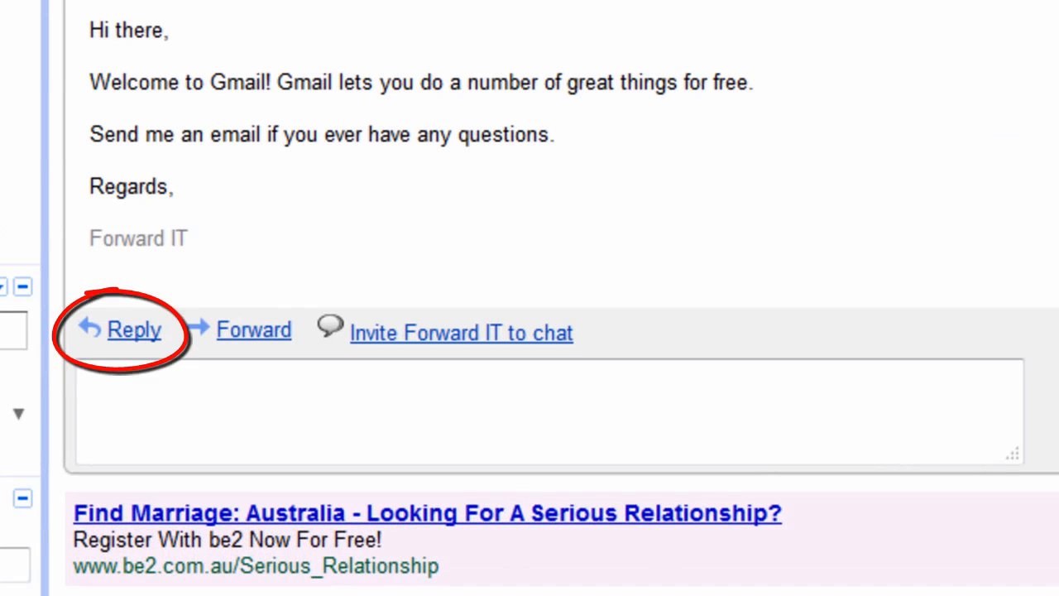
{"action": "left_click", "coordinate": [133, 329]}
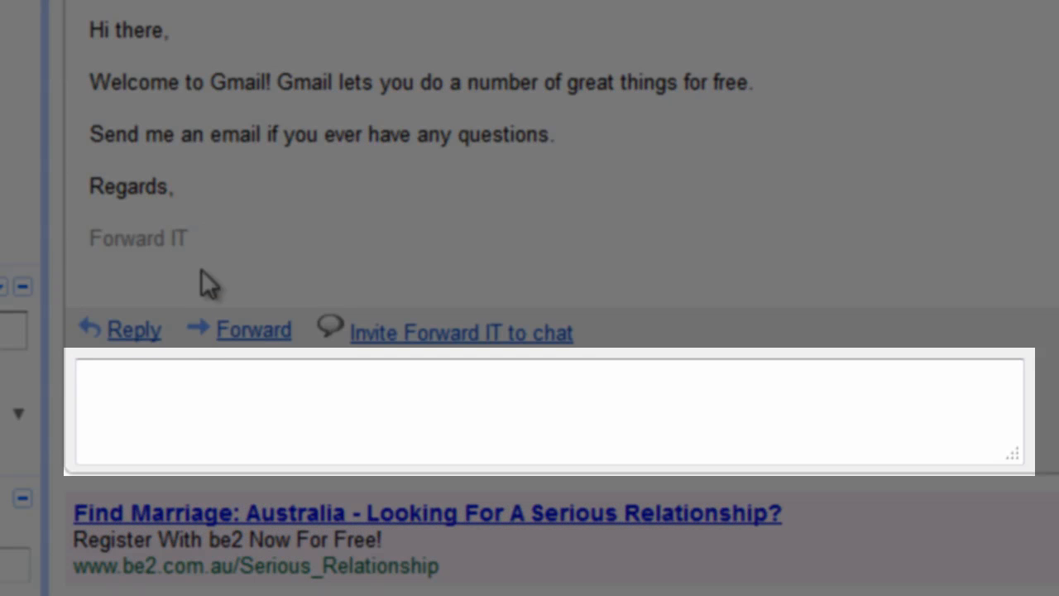
{"action": "left_click", "coordinate": [134, 329]}
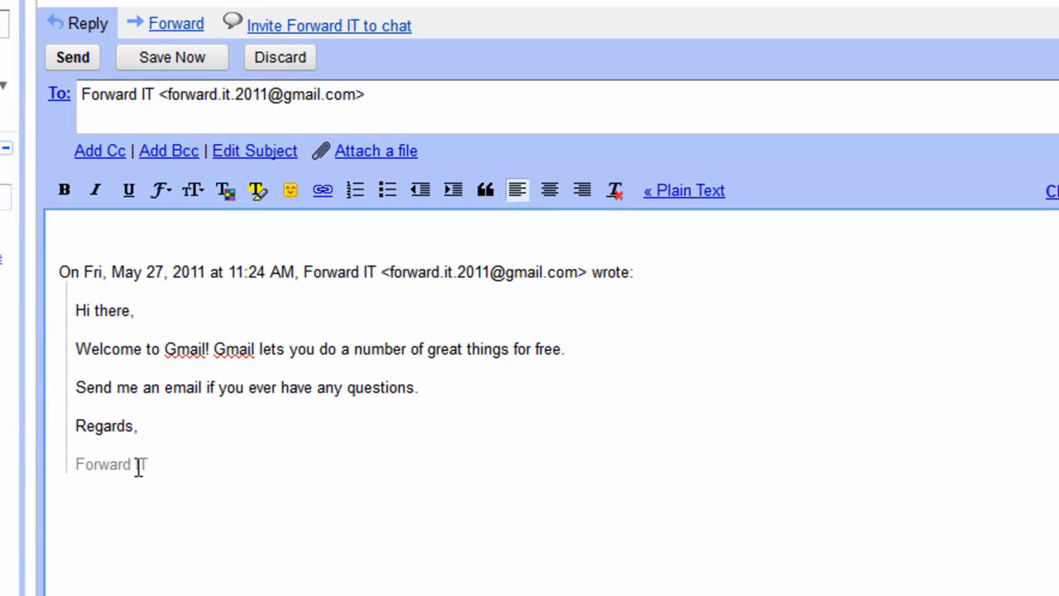
{"action": "type", "text": "Hi For"}
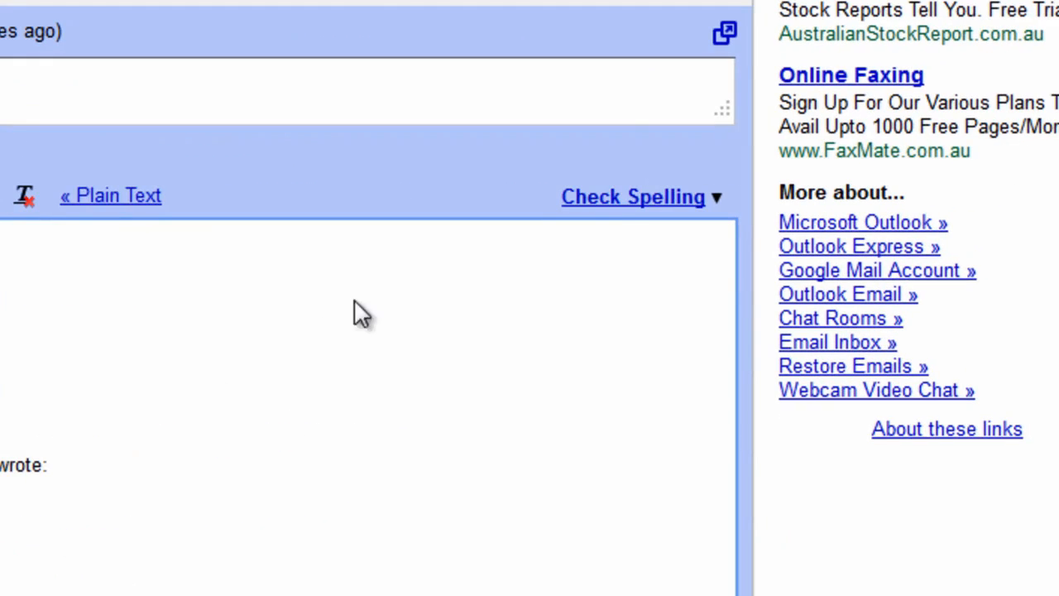
Spell-check the reply and send it.
{"action": "left_click", "coordinate": [633, 196]}
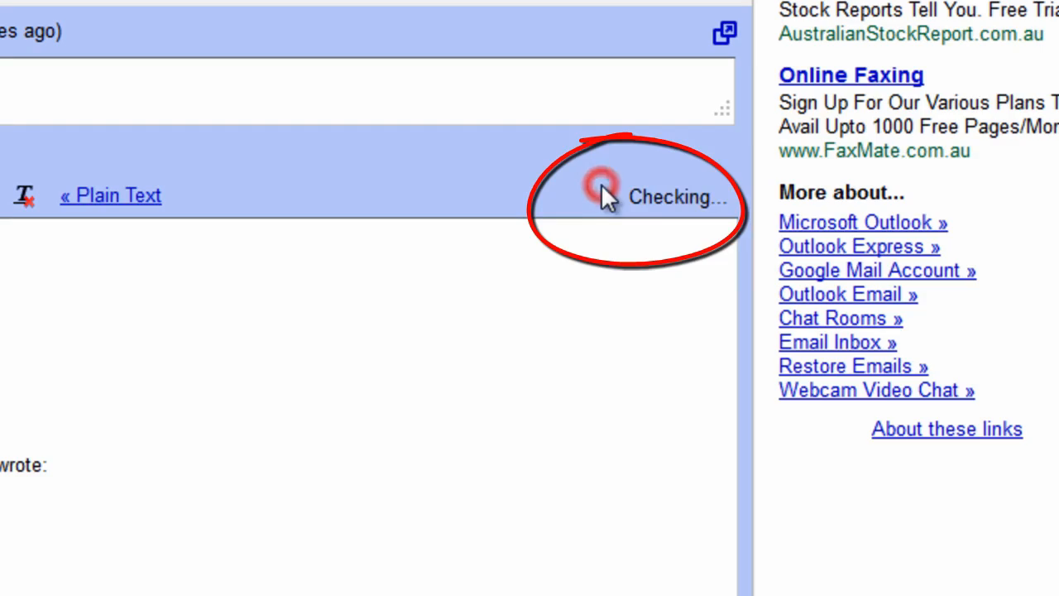
{"action": "left_click", "coordinate": [608, 197]}
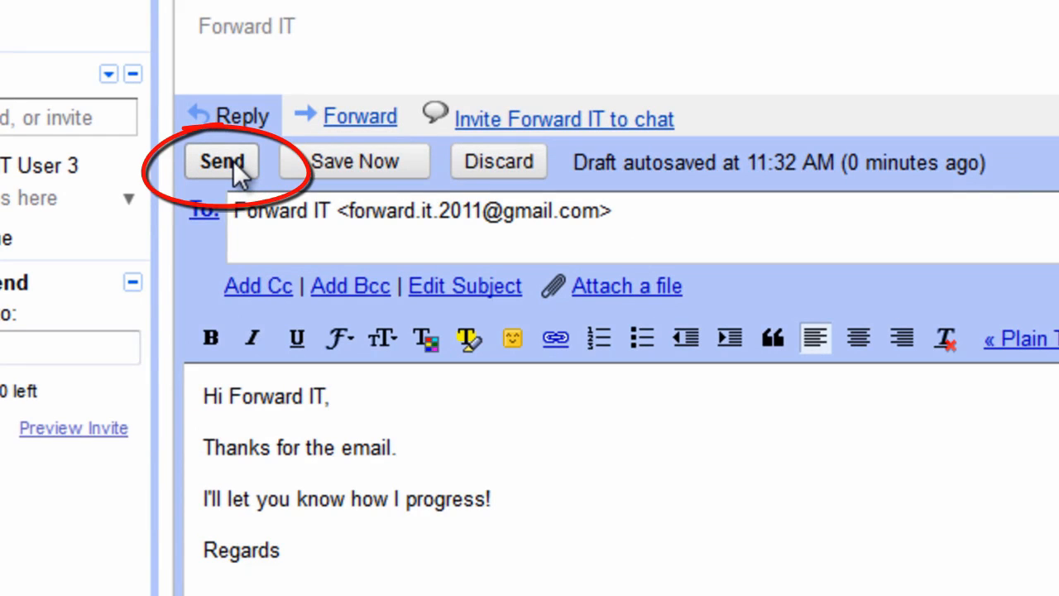
{"action": "scroll", "scroll_direction": "down", "scroll_amount": 3}
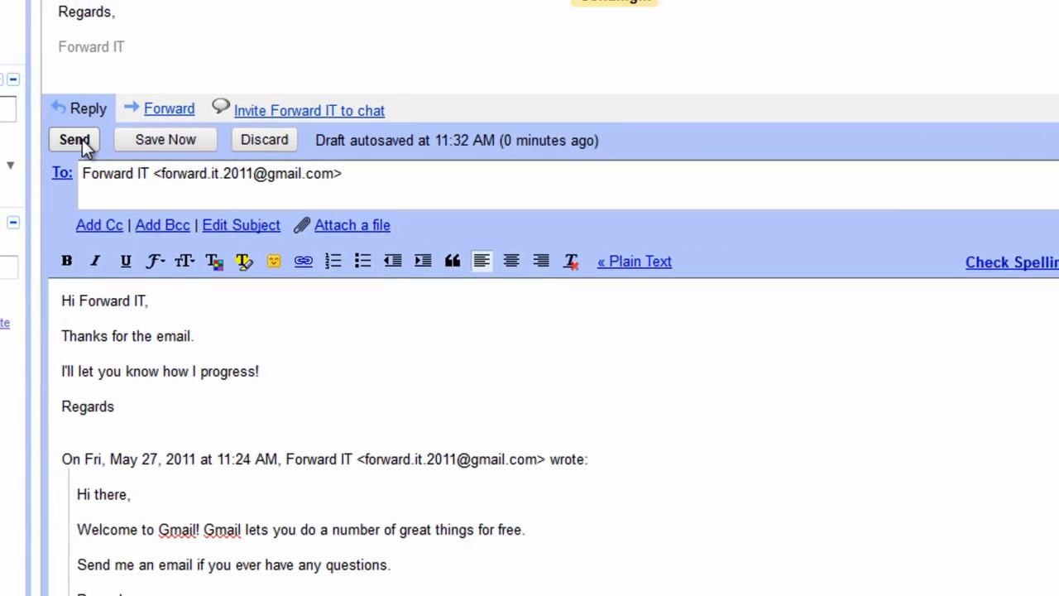
{"action": "left_click", "coordinate": [75, 139]}
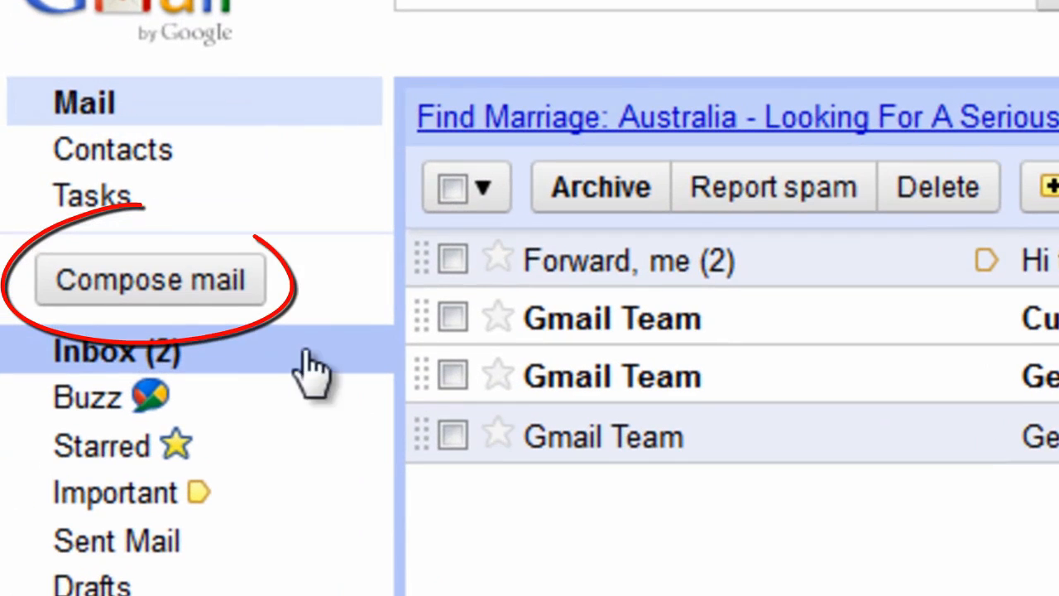
{"action": "left_click", "coordinate": [151, 279]}
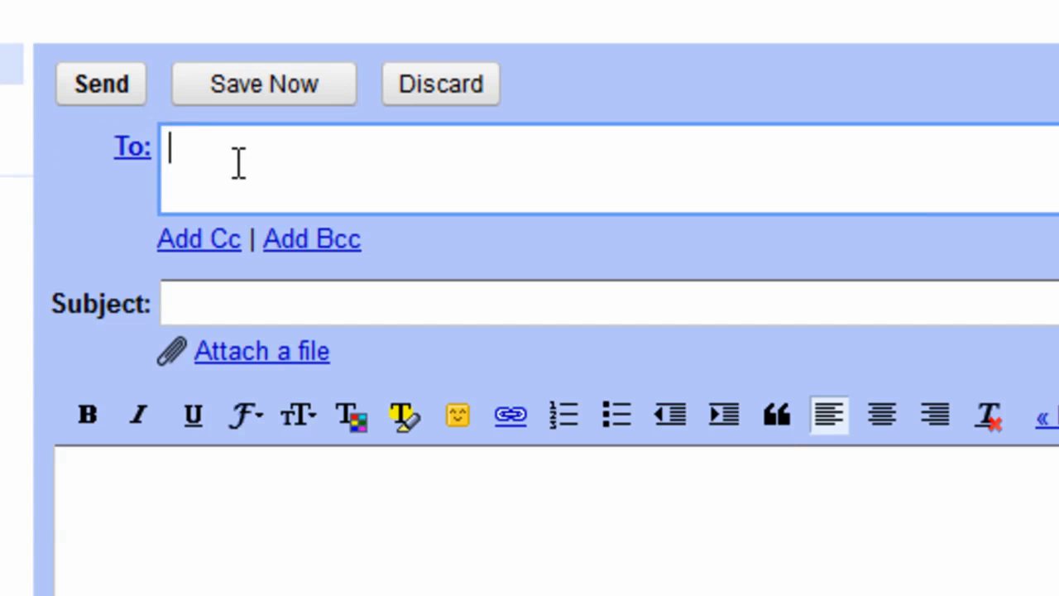
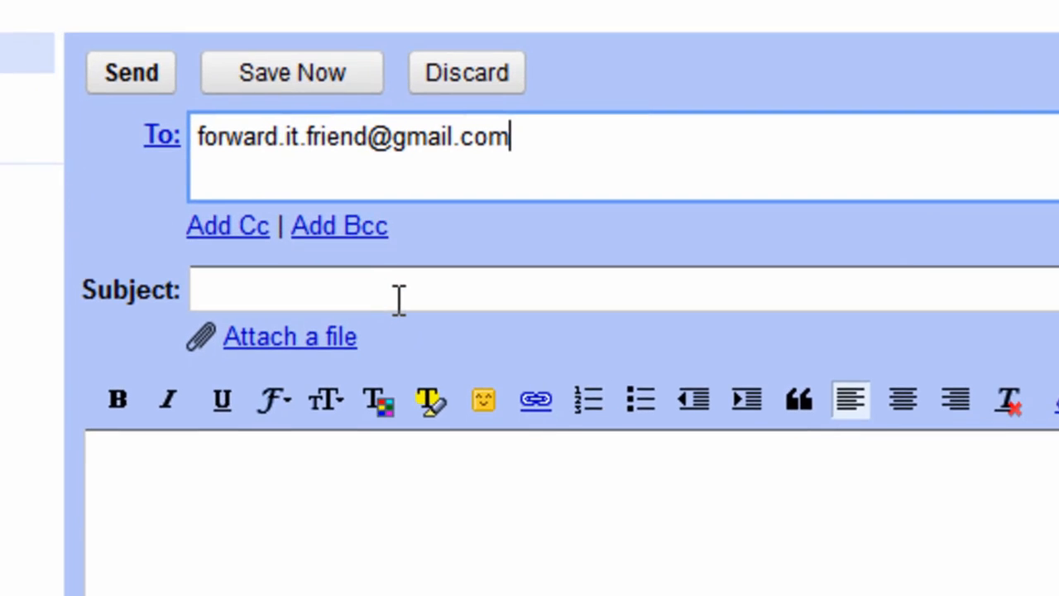
{"action": "type", "text": "H"}
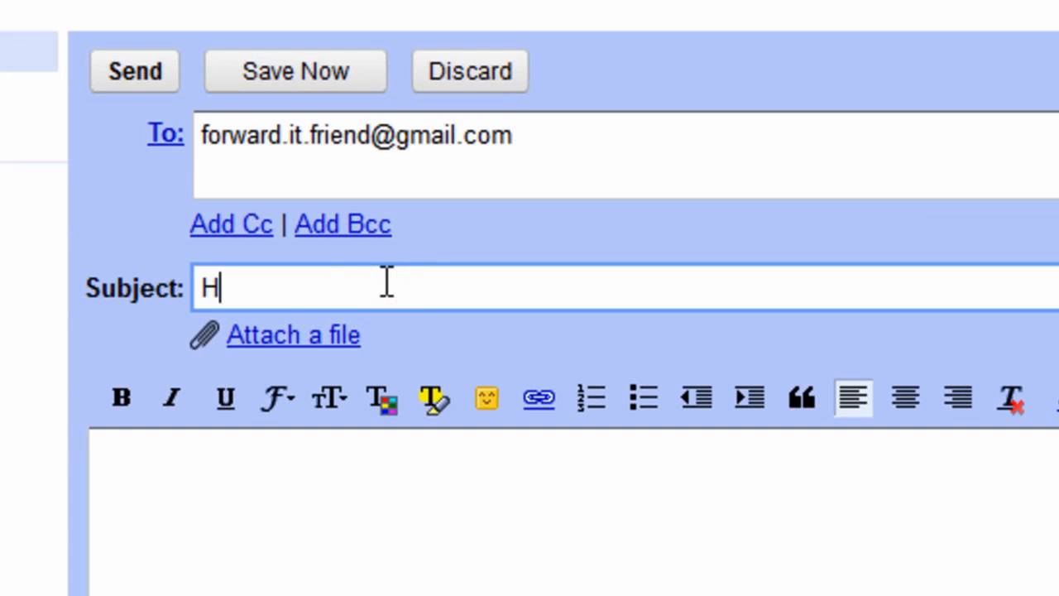
{"action": "type", "text": "i there"}
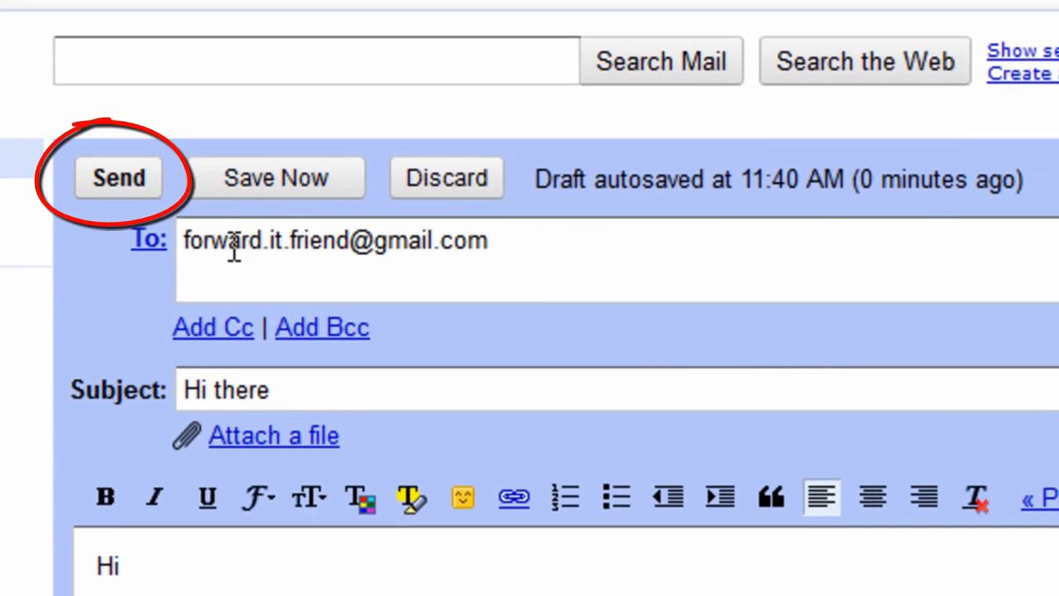
{"action": "left_click", "coordinate": [119, 177]}
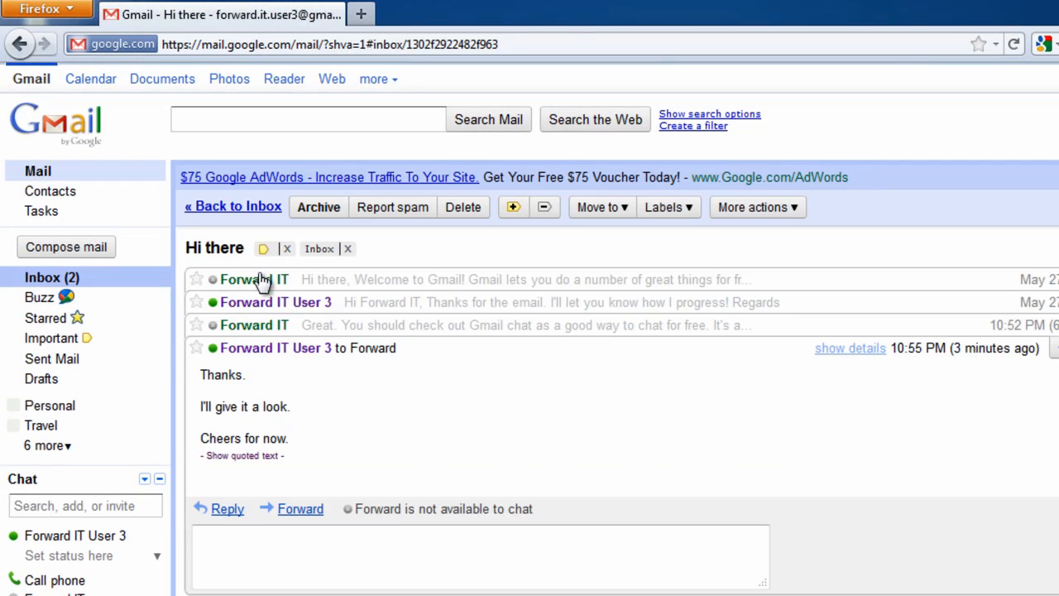
Expand the earliest message in the 'Hi there' thread and scroll through the conversation.
{"action": "left_click", "coordinate": [255, 279]}
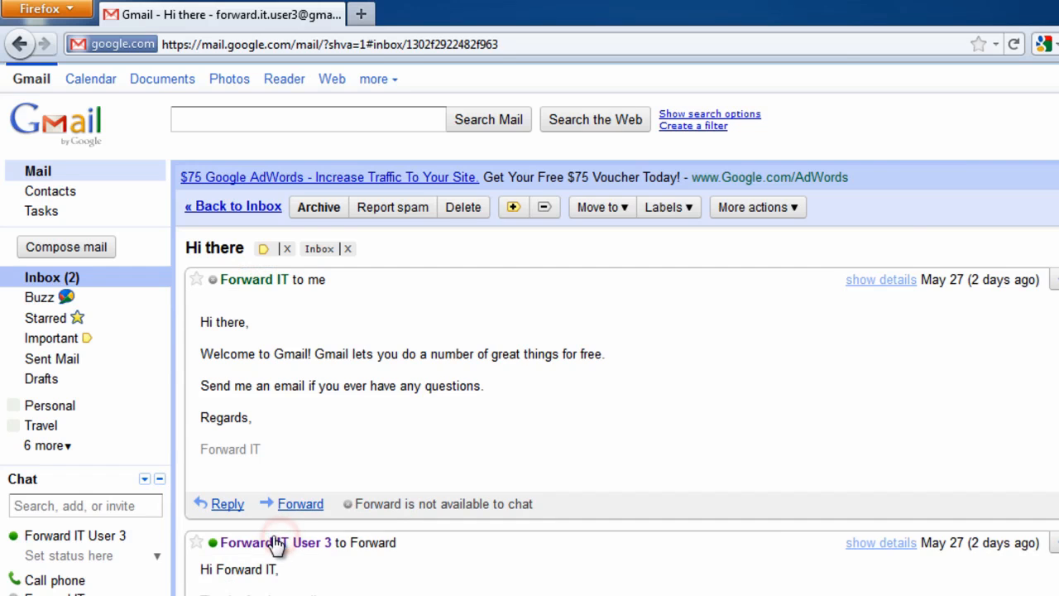
{"action": "scroll", "scroll_direction": "down", "scroll_amount": 3}
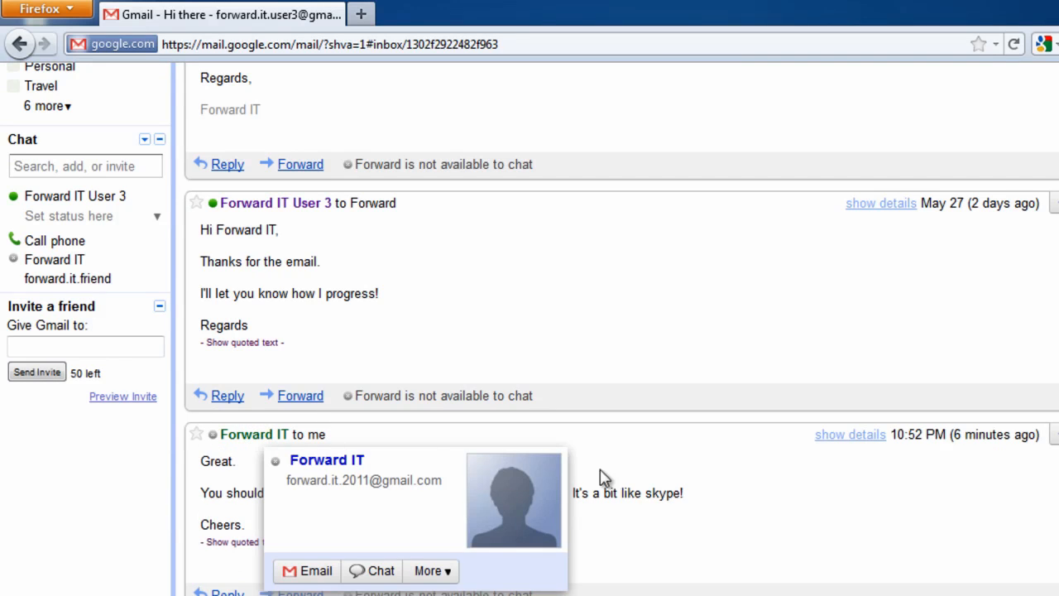
{"action": "scroll", "scroll_direction": "down", "scroll_amount": 3}
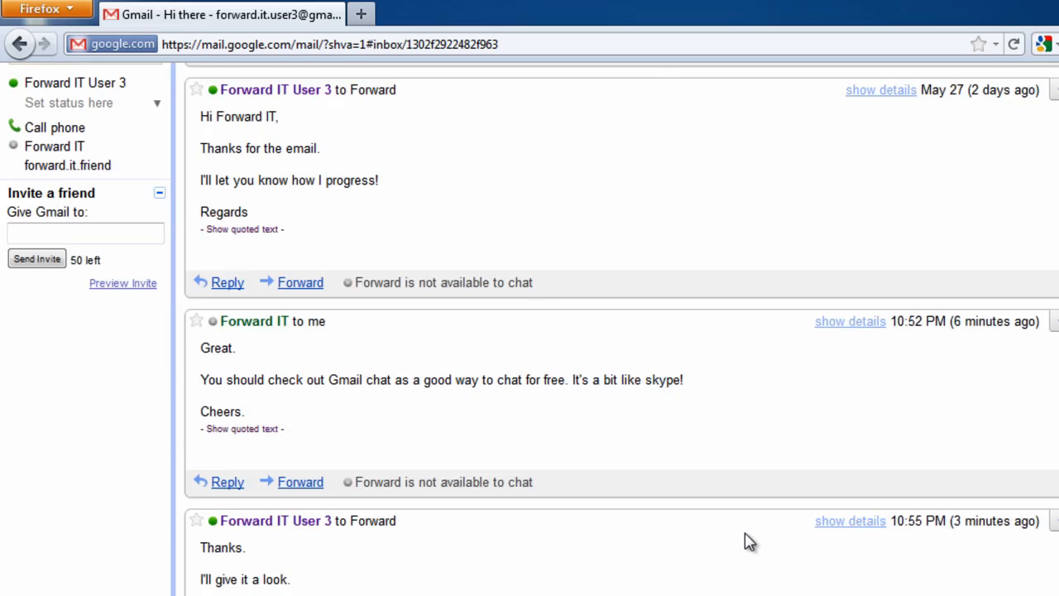
{"action": "scroll", "scroll_direction": "down", "scroll_amount": 3}
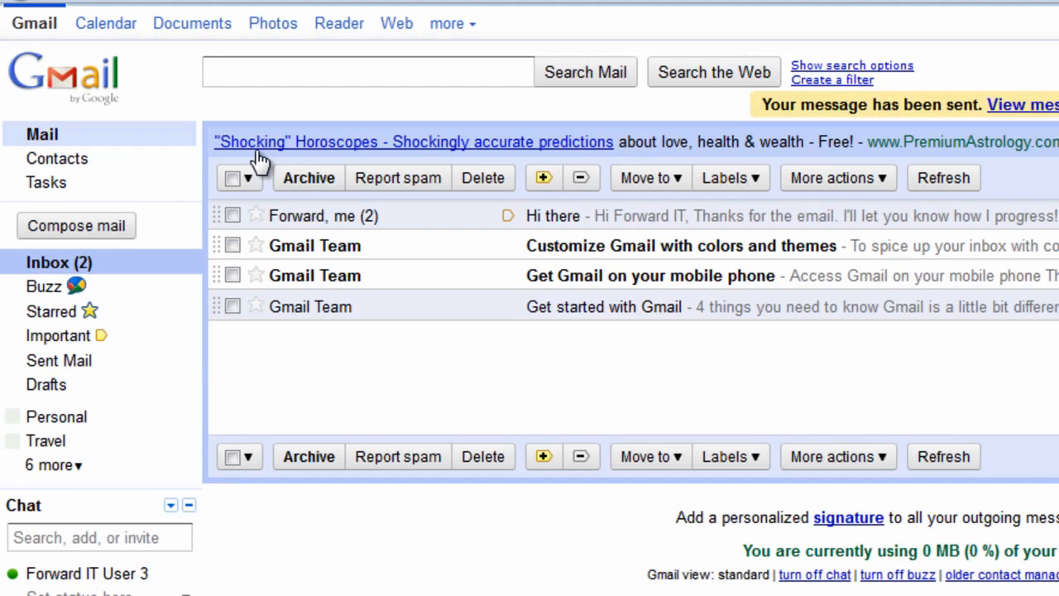
{"action": "mouse_move", "coordinate": [58, 360]}
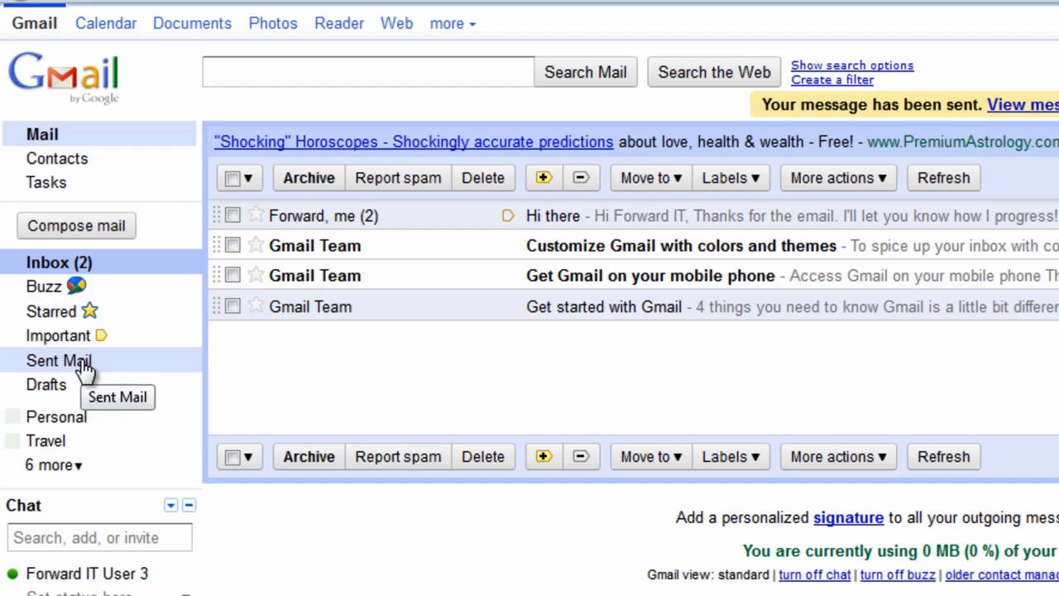
From Sent Mail, begin a reply to the 'Hi there' message starting with 'I'.
{"action": "left_click", "coordinate": [58, 360]}
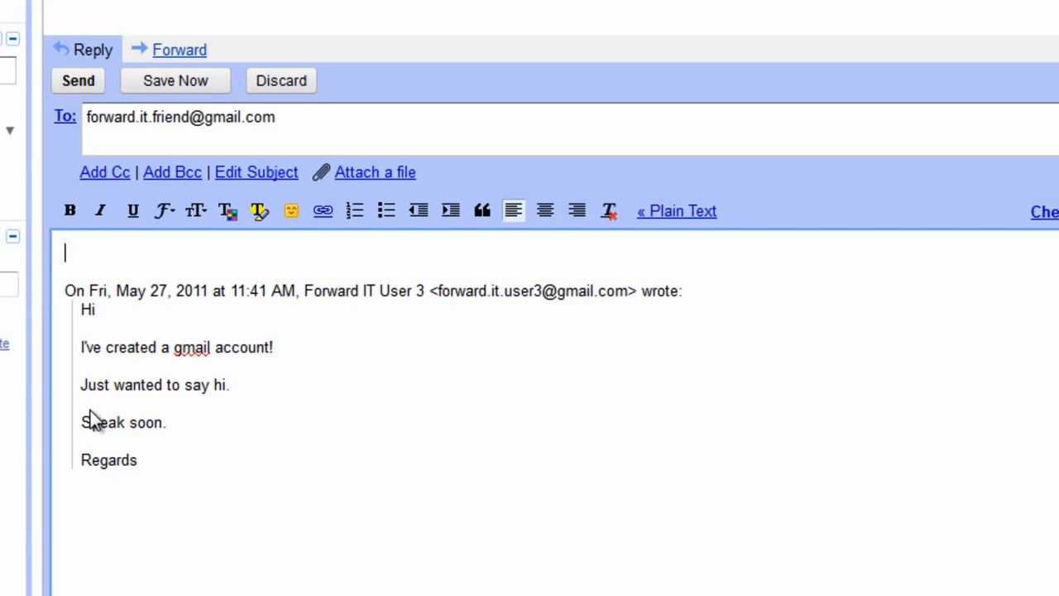
{"action": "type", "text": "I"}
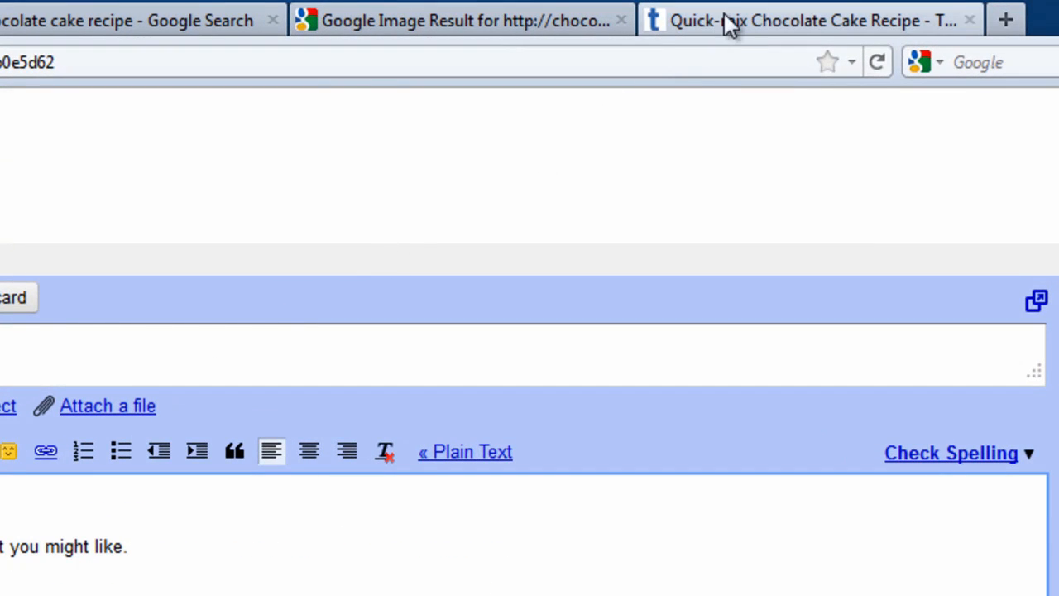
Switch to the Quick-mix Chocolate Cake Recipe tab to copy its address.
{"action": "left_click", "coordinate": [795, 20]}
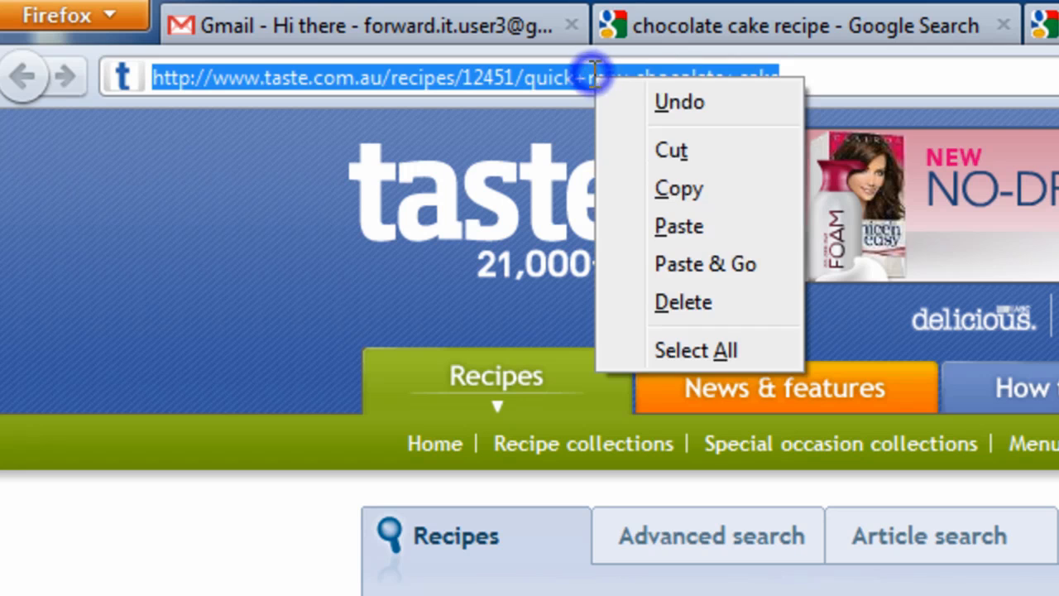
{"action": "mouse_move", "coordinate": [678, 188]}
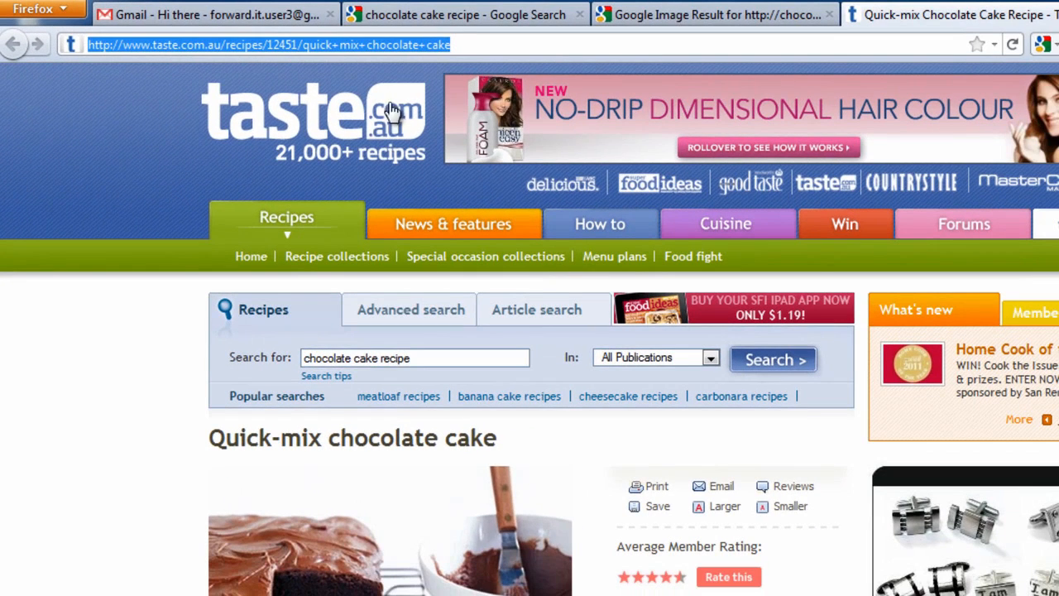
{"action": "mouse_move", "coordinate": [240, 15]}
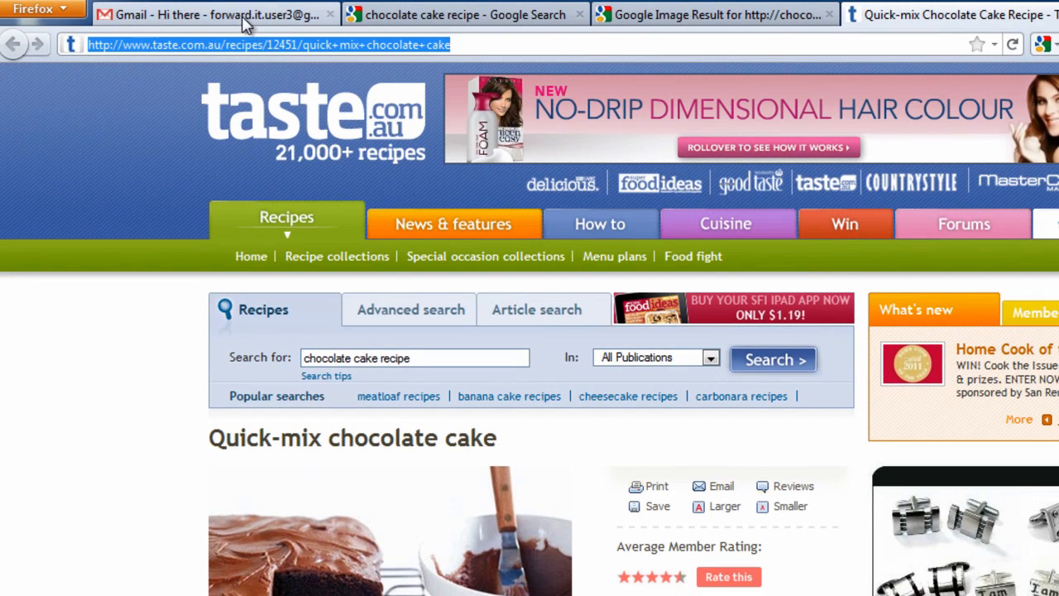
Back in Gmail, paste the copied recipe link into the reply body.
{"action": "left_click", "coordinate": [207, 14]}
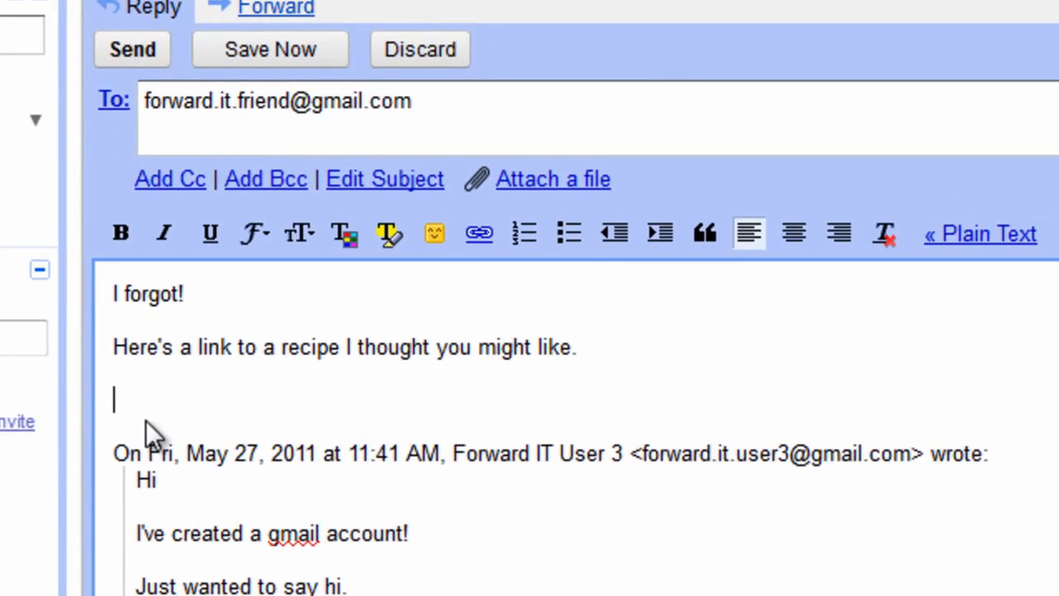
{"action": "right_click", "coordinate": [132, 401]}
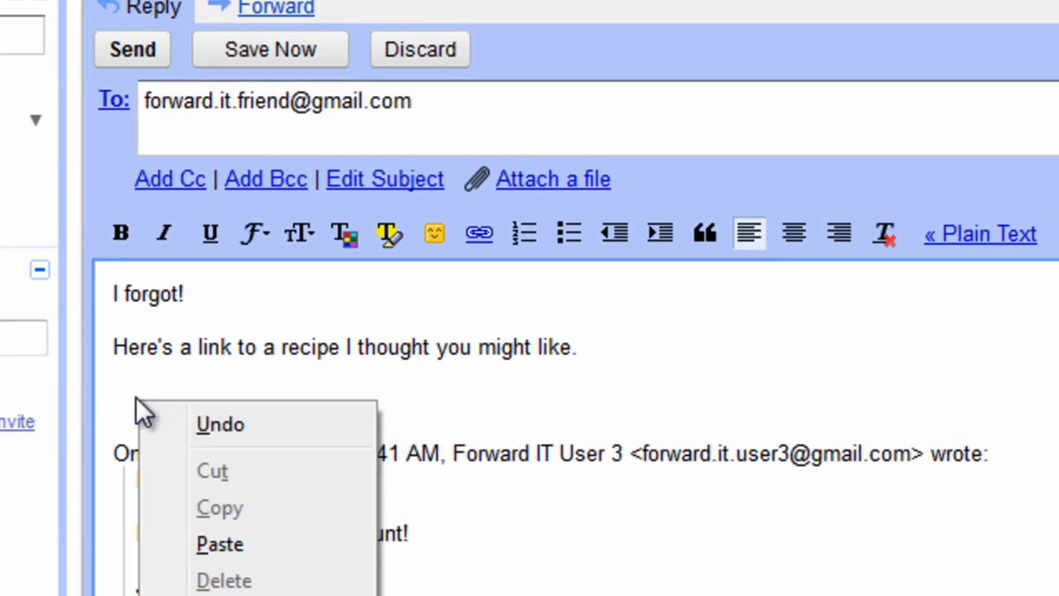
{"action": "left_click", "coordinate": [219, 543]}
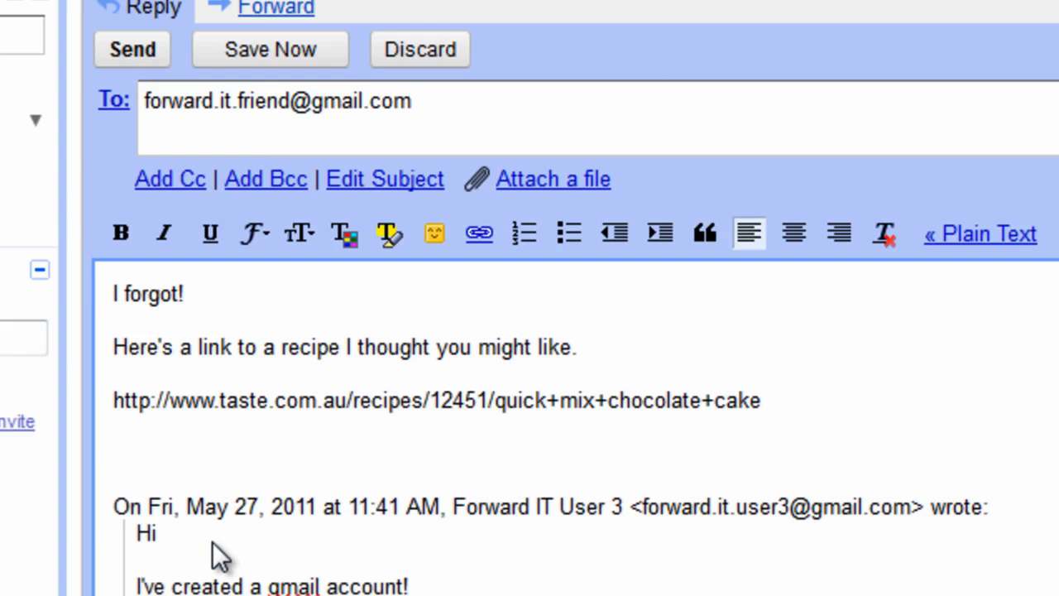
Add 'Just click on the link…' and a line promising a picture of another party cake.
{"action": "type", "text": "Just click on the link and you'll be taken to the website!"}
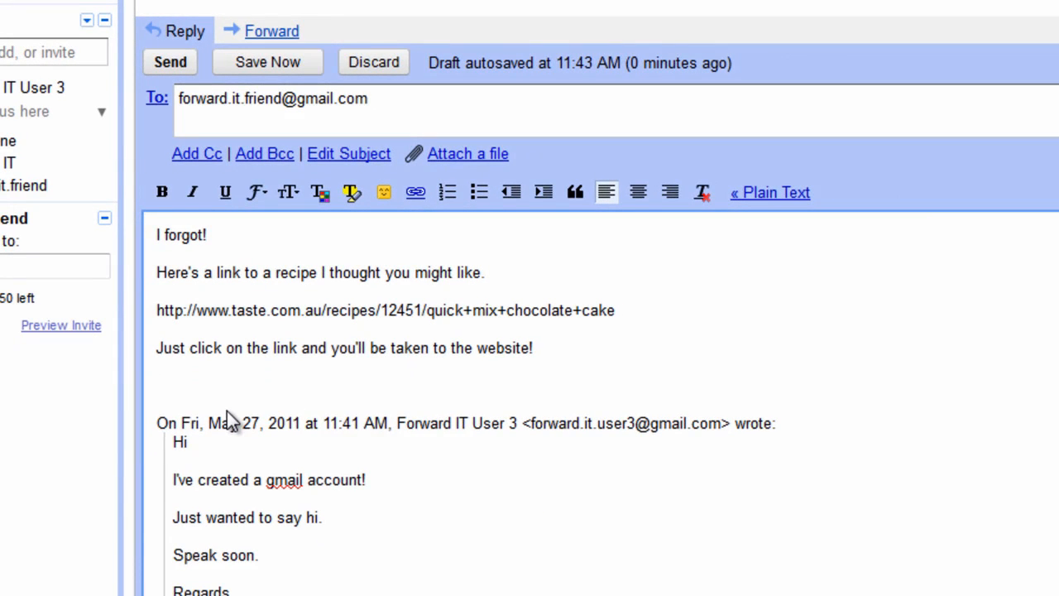
{"action": "type", "text": "I'll attach"}
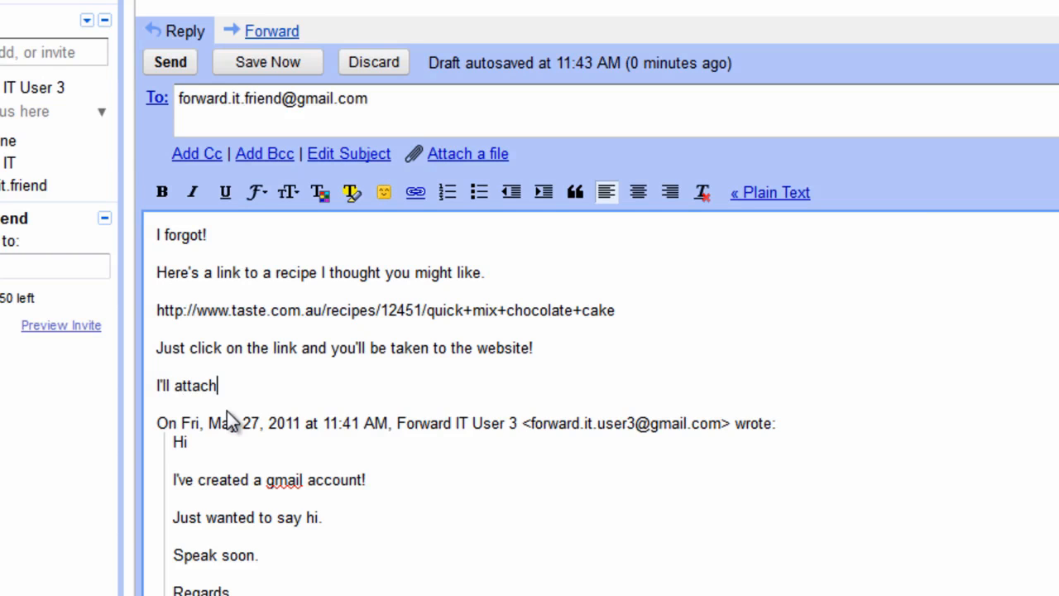
{"action": "type", "text": "a pictu"}
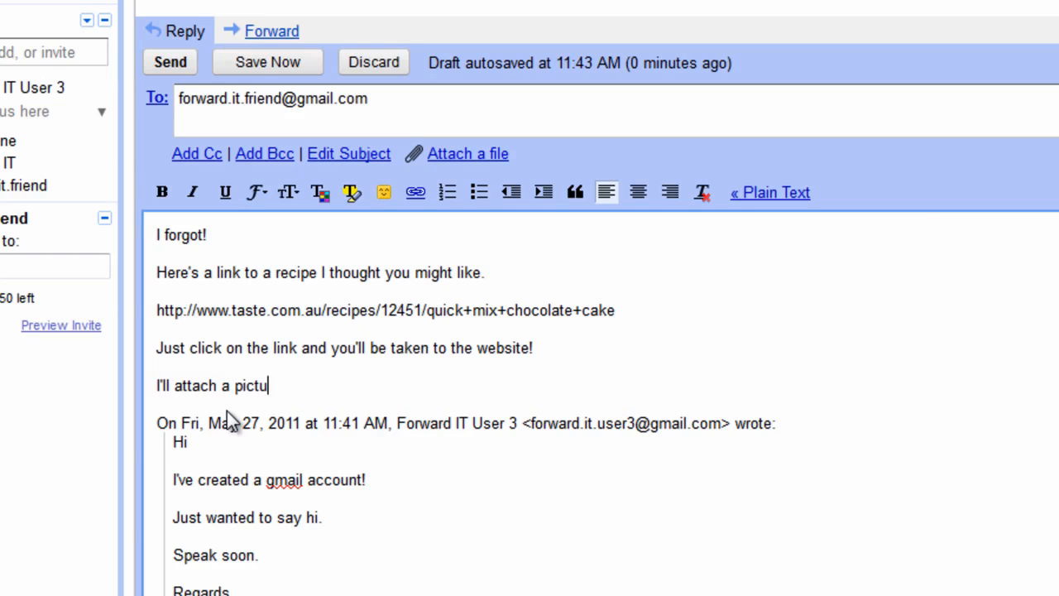
{"action": "type", "text": "re of another cake I think might work for the party."}
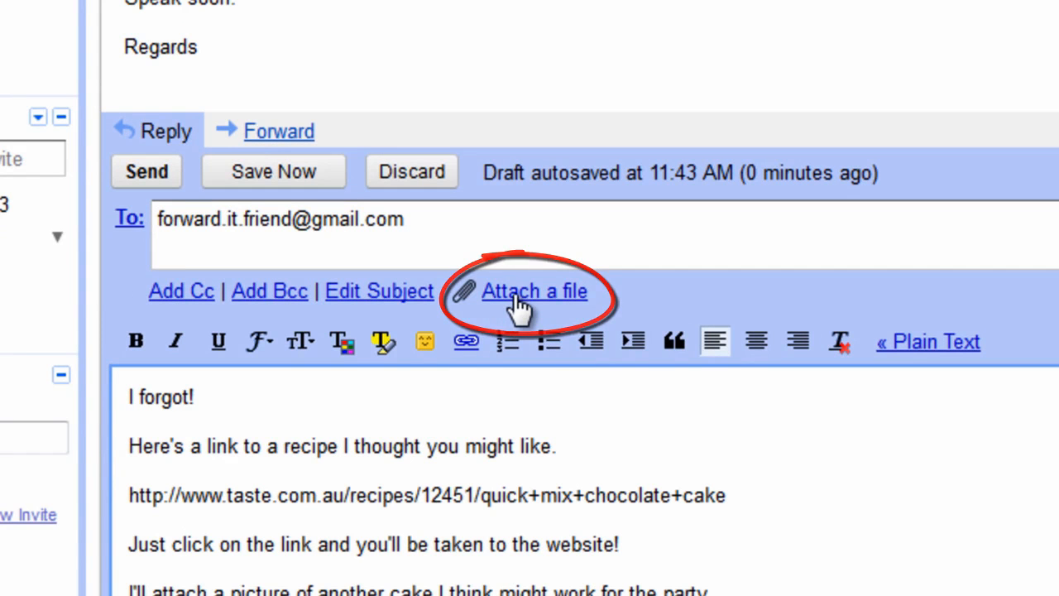
Attach the chocolate-cake-recipe image from the Desktop to the reply.
{"action": "left_click", "coordinate": [535, 292]}
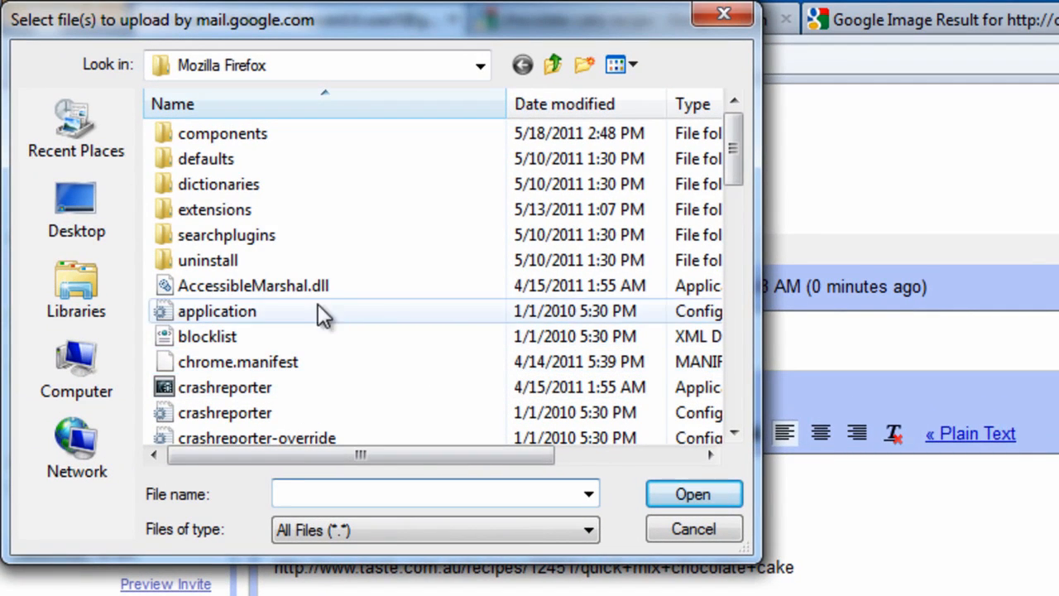
{"action": "mouse_move", "coordinate": [92, 211]}
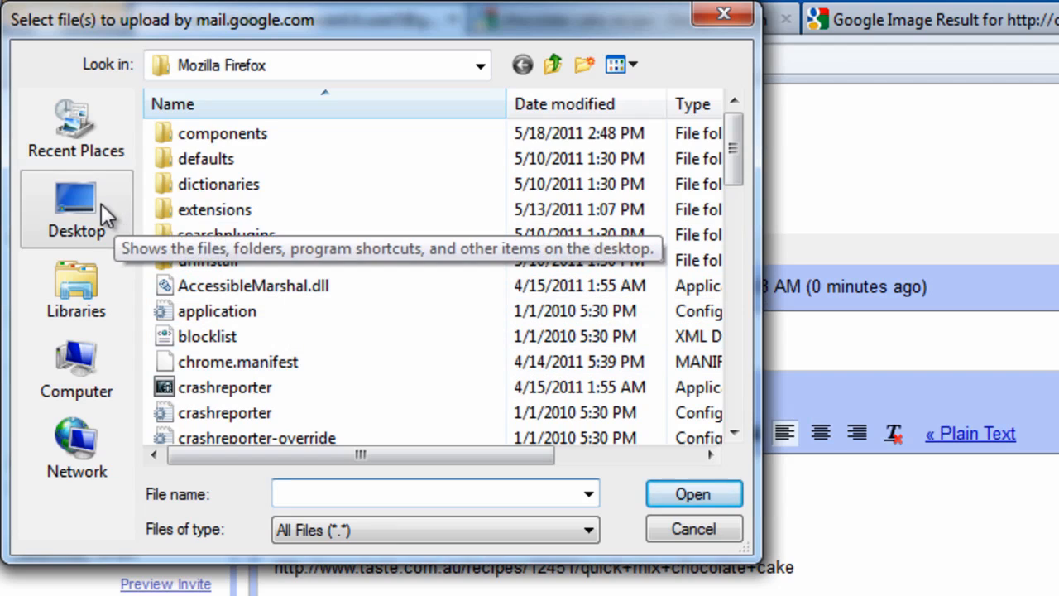
{"action": "left_click", "coordinate": [75, 209]}
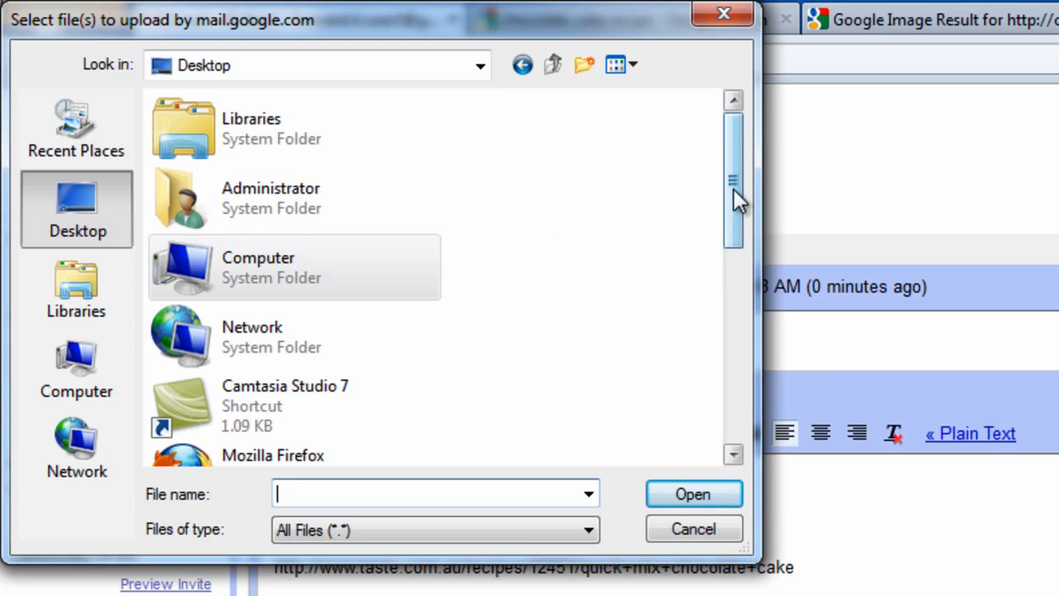
{"action": "scroll", "scroll_direction": "down", "scroll_amount": 3}
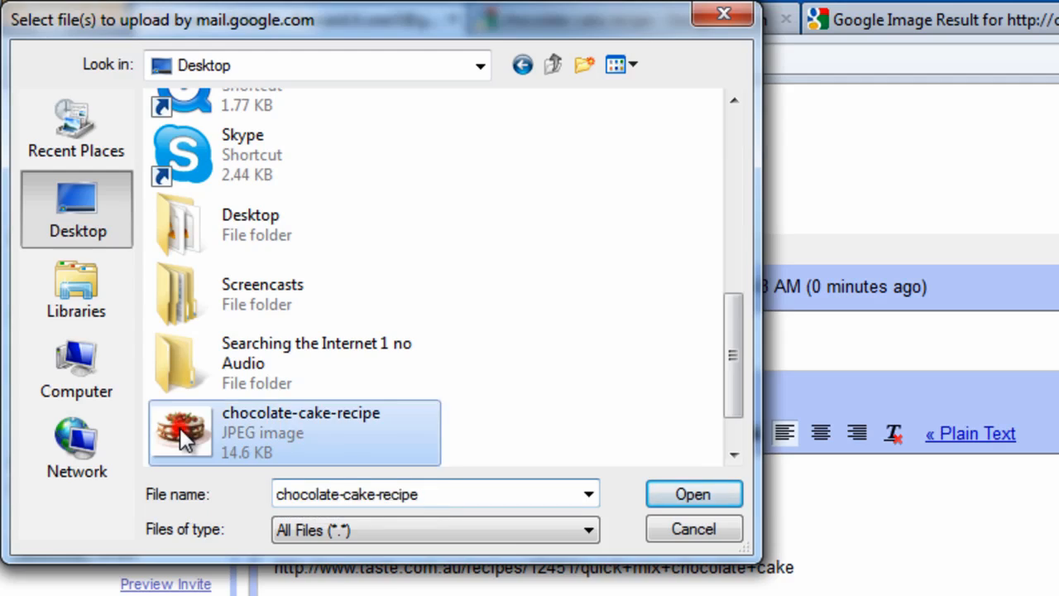
{"action": "left_click", "coordinate": [692, 494]}
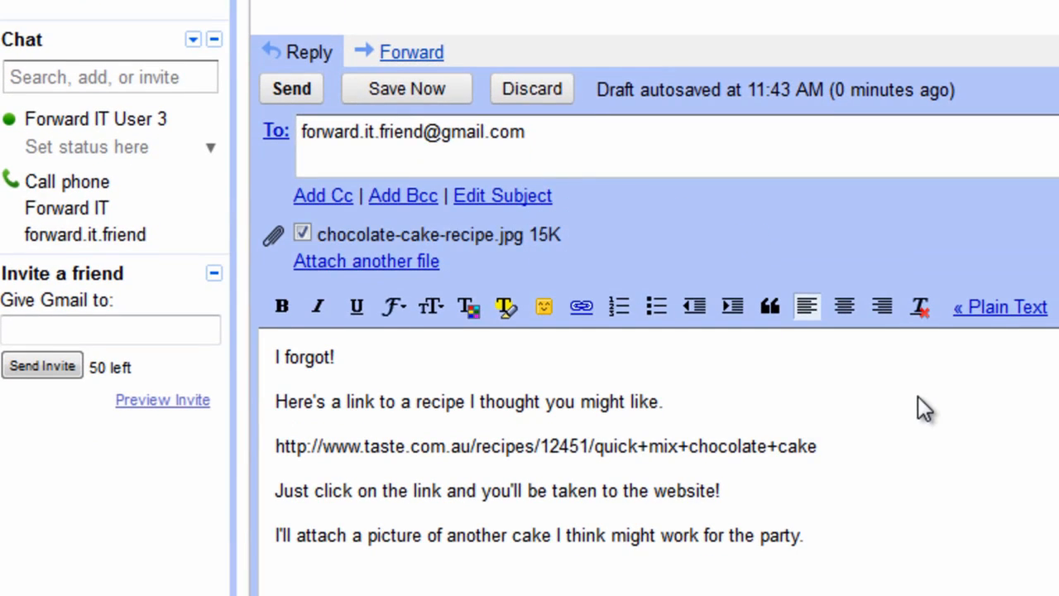
Send the reply containing the recipe link and the chocolate cake picture.
{"action": "scroll", "scroll_direction": "down", "scroll_amount": 3}
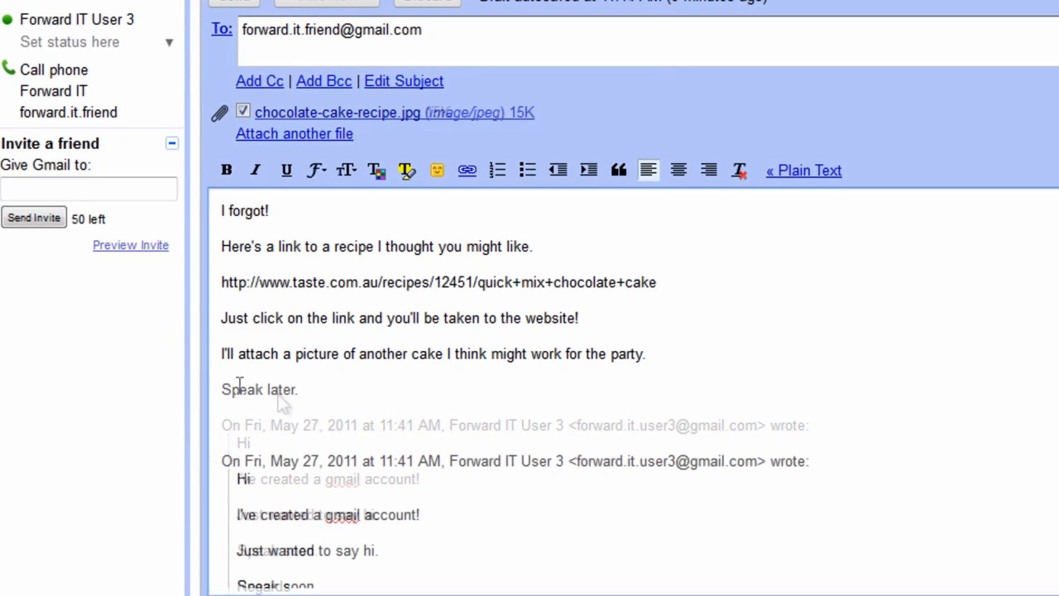
{"action": "scroll", "scroll_direction": "up", "scroll_amount": 3}
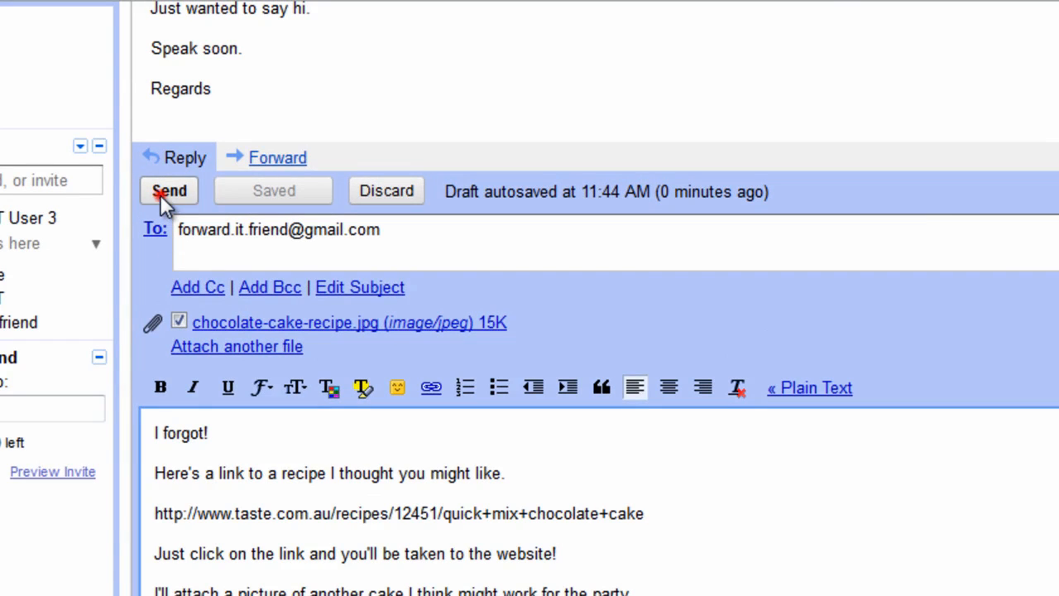
{"action": "left_click", "coordinate": [169, 190]}
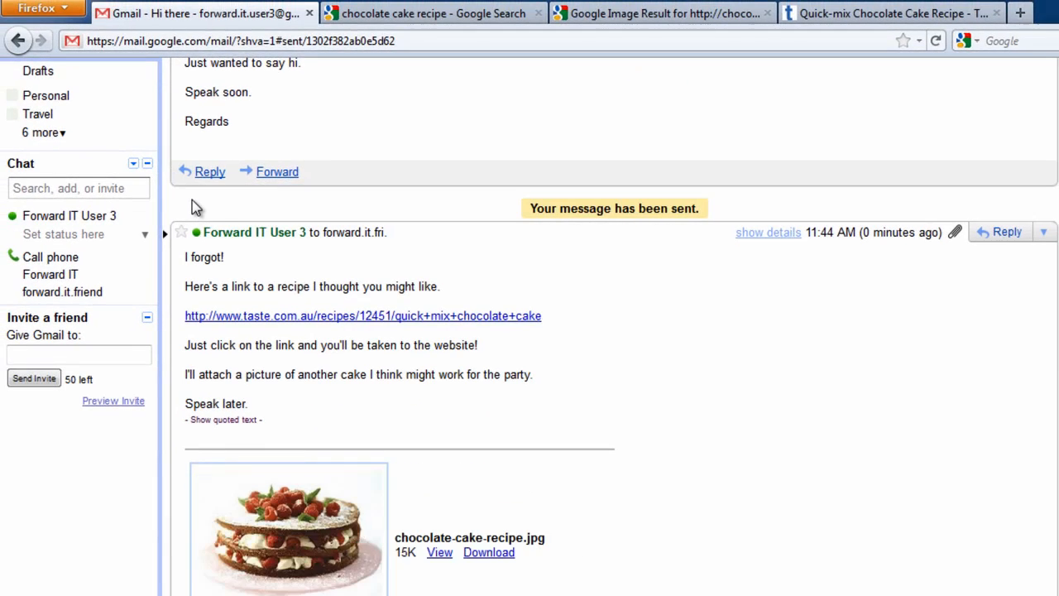